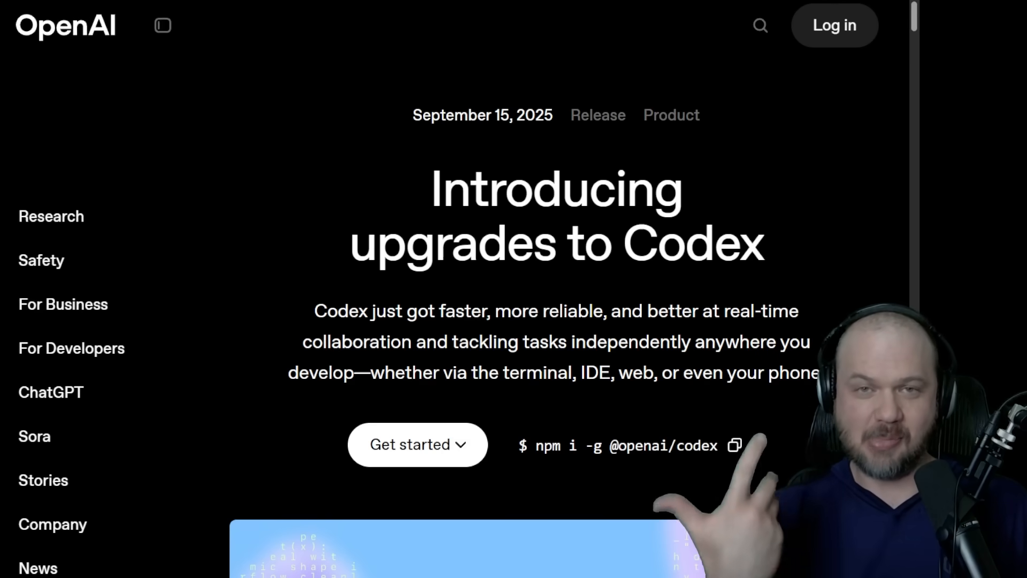
# Skim the 'Introducing upgrades to Codex' article down to its first paragraph and back.
pyautogui.scroll(-3)
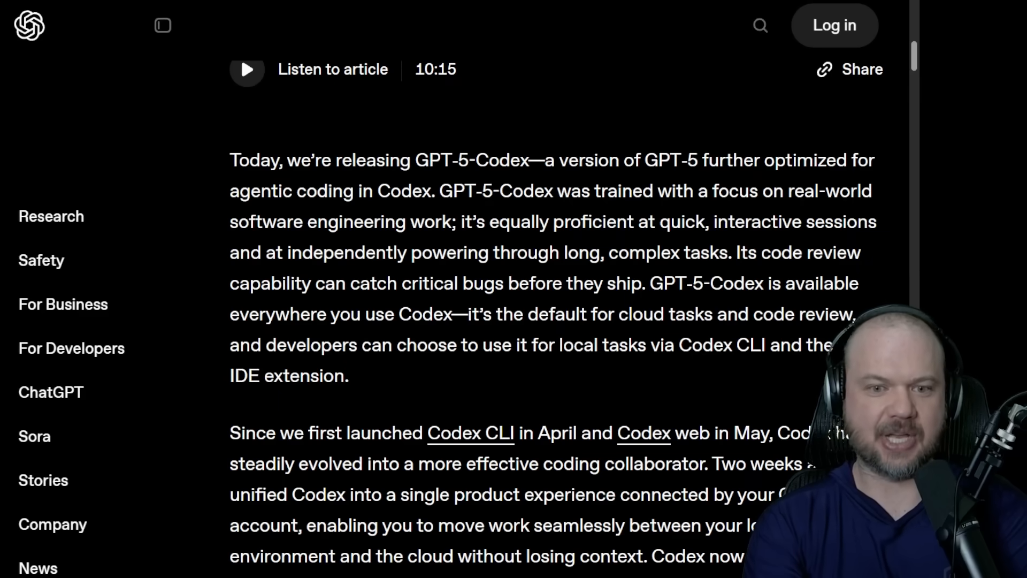
pyautogui.scroll(3)
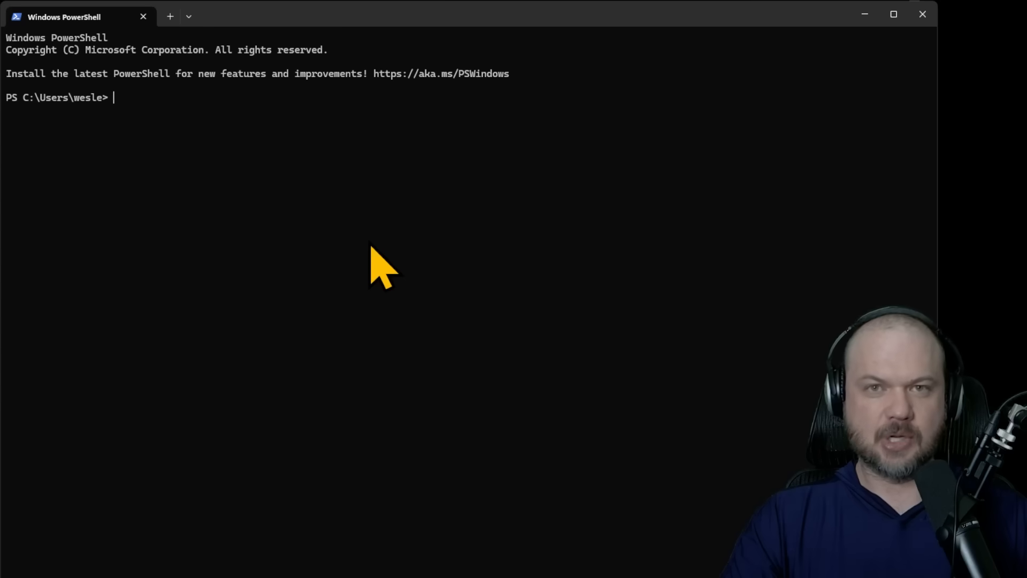
pyautogui.write('npm i -g @openai/codex')
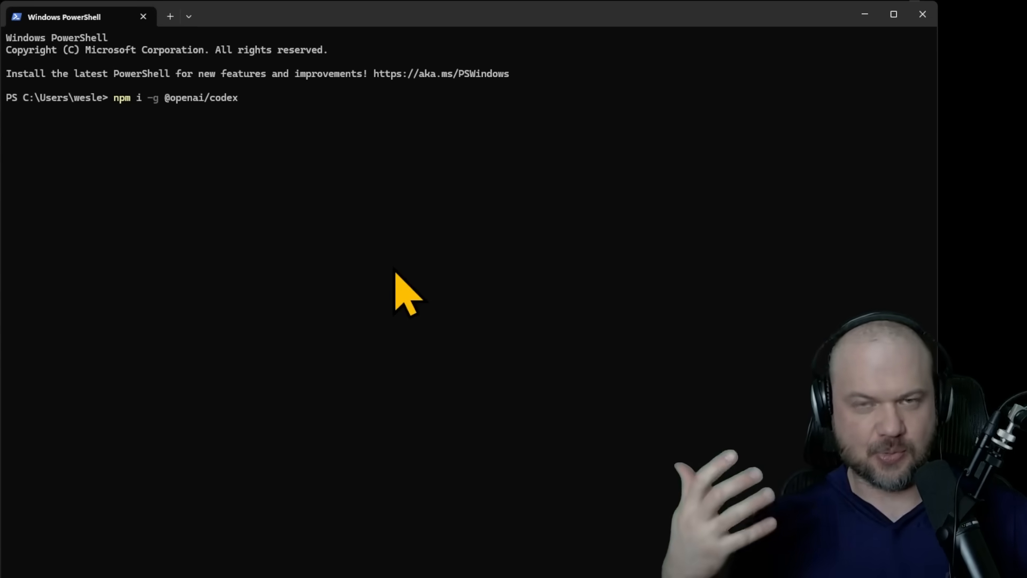
pyautogui.moveTo(370, 321)
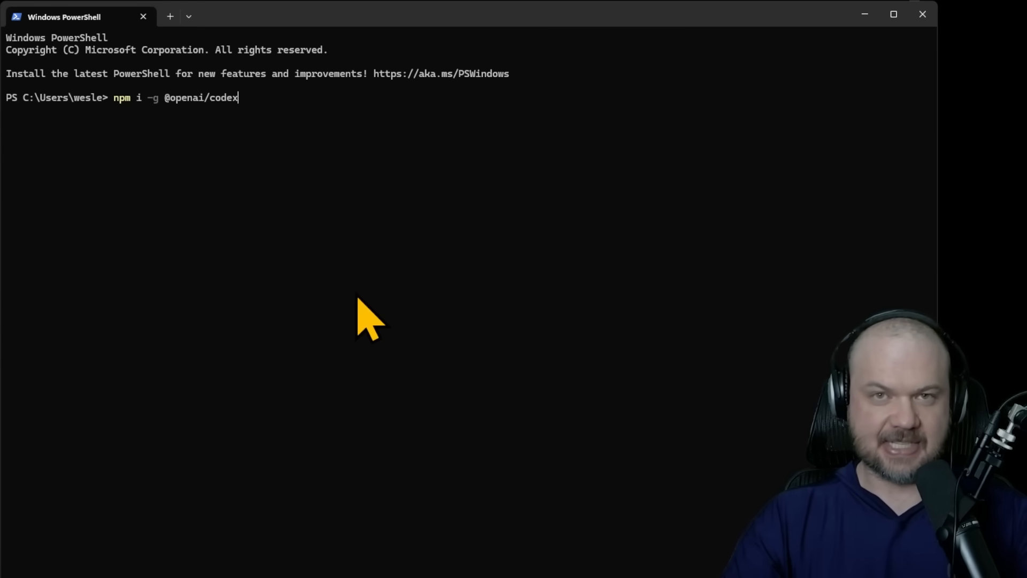
pyautogui.press('Return')
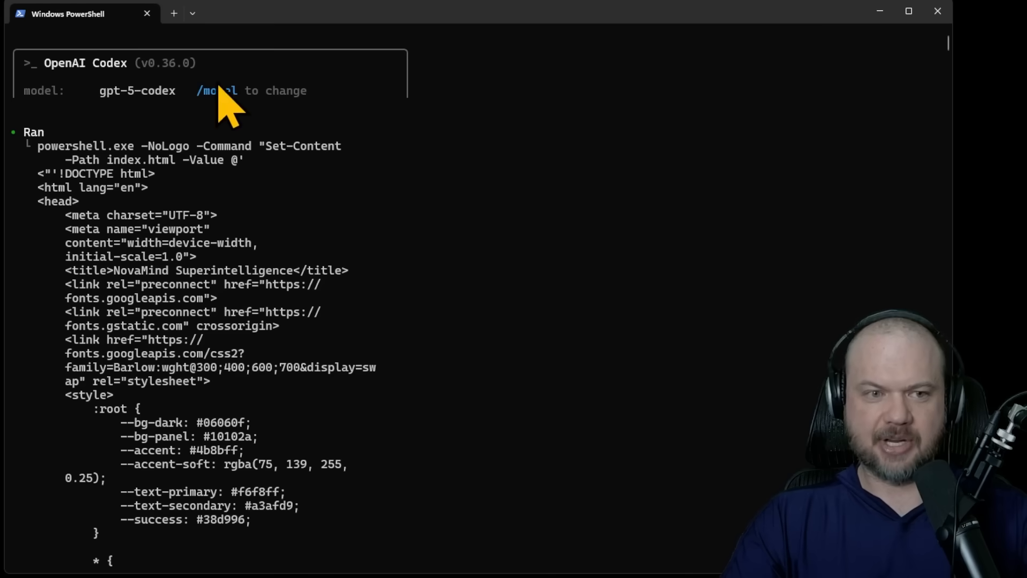
pyautogui.moveTo(118, 124)
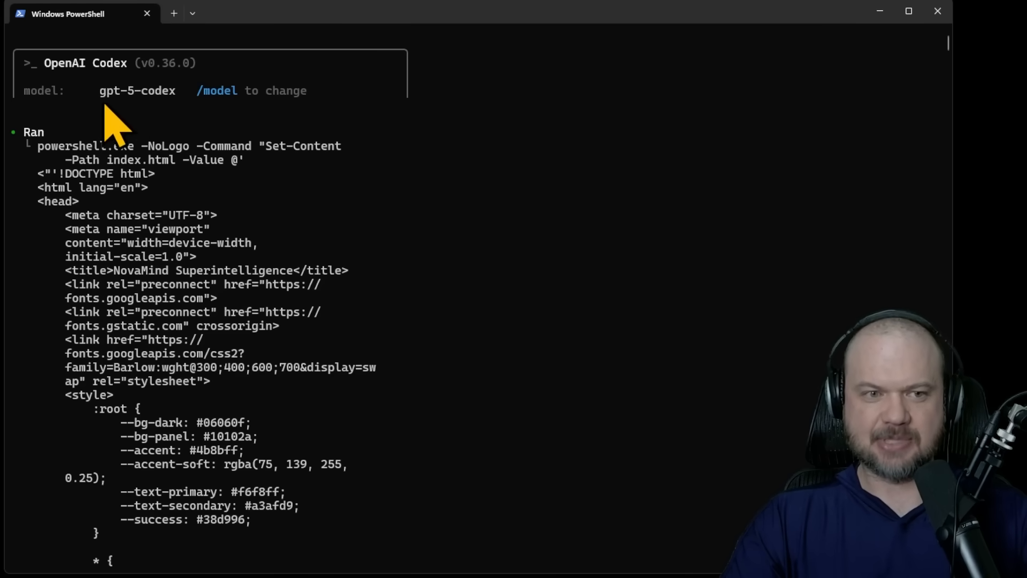
pyautogui.scroll(-3)
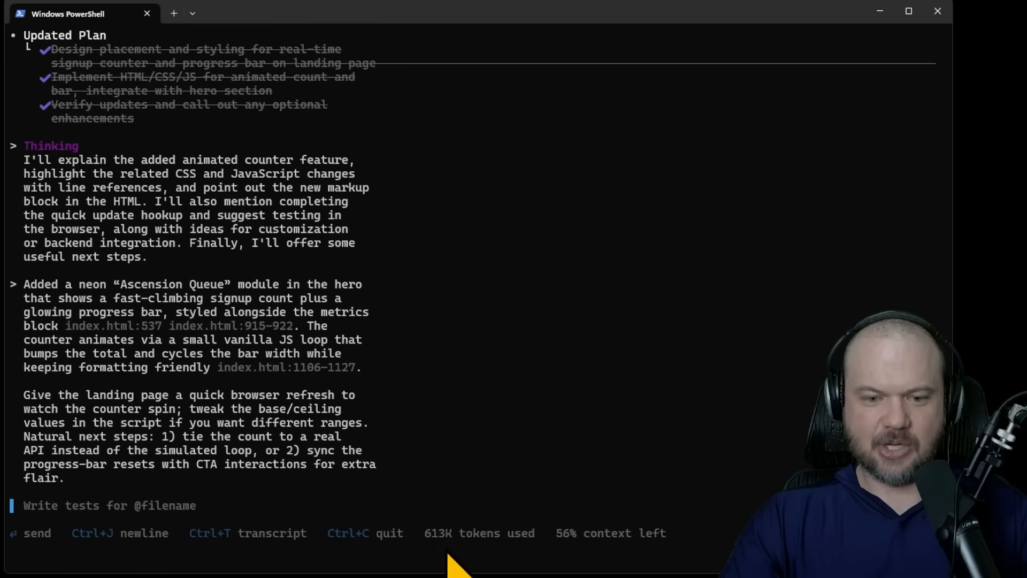
pyautogui.moveTo(507, 559)
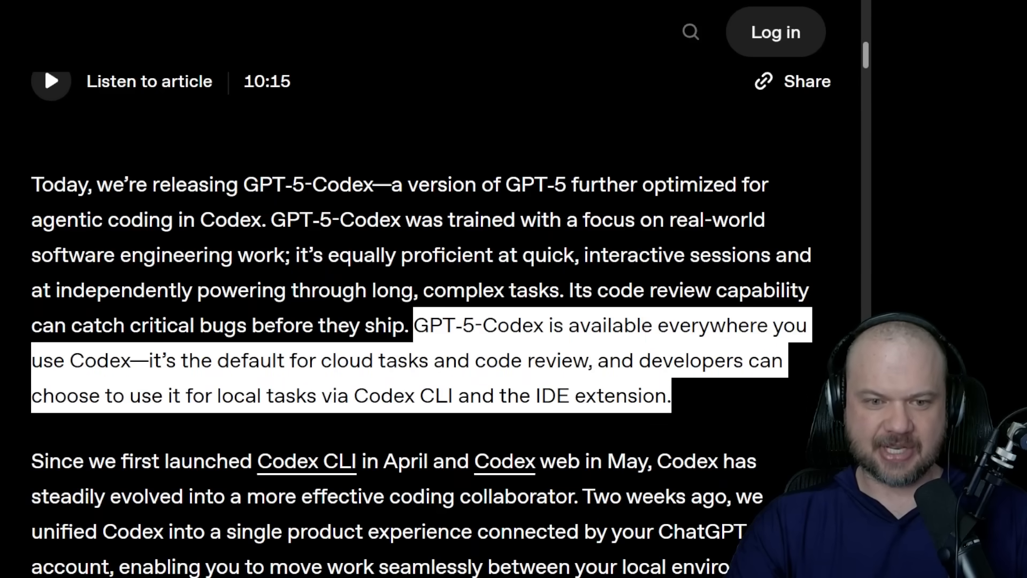
pyautogui.moveTo(512, 396)
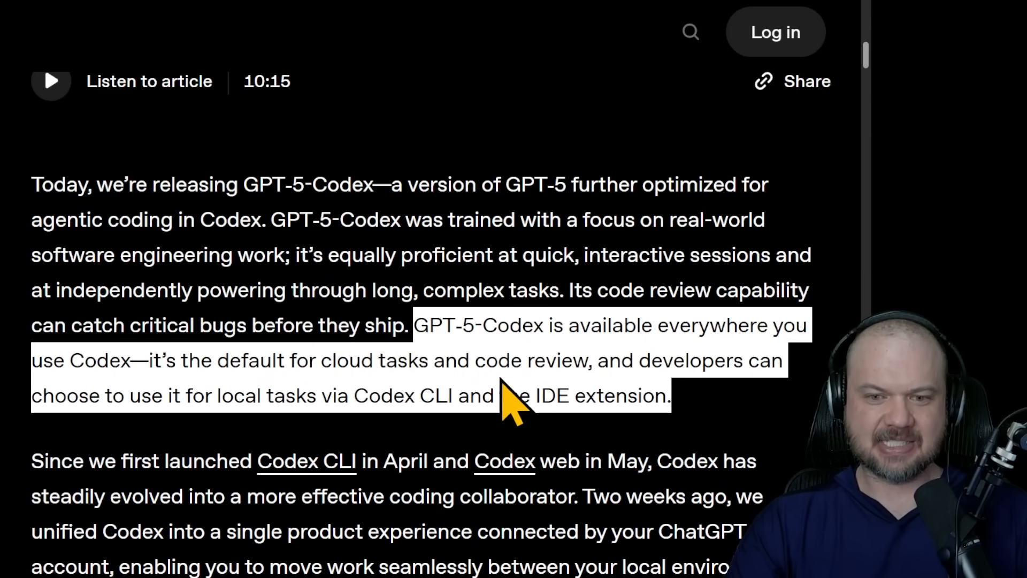
pyautogui.moveTo(291, 436)
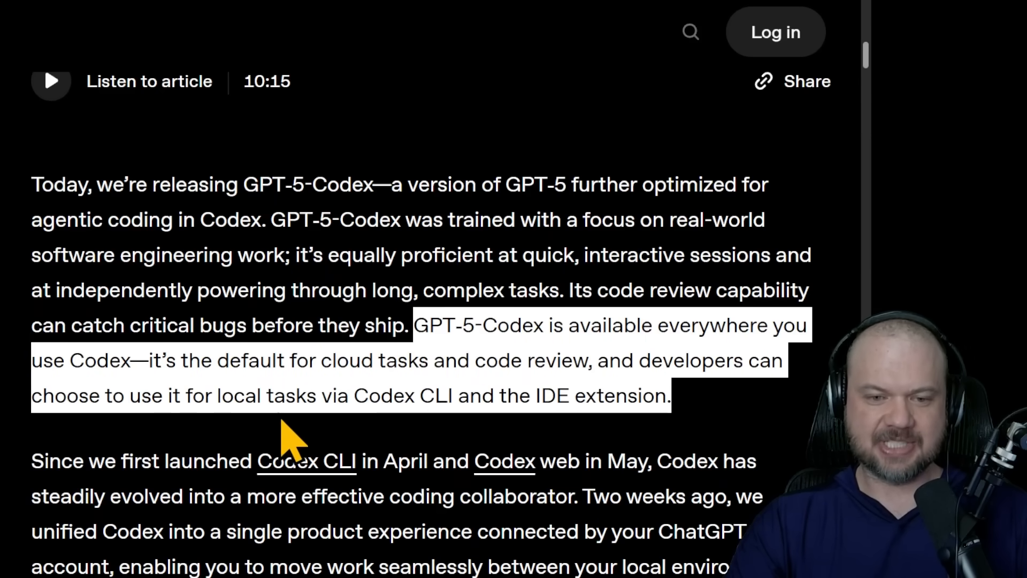
pyautogui.moveTo(485, 432)
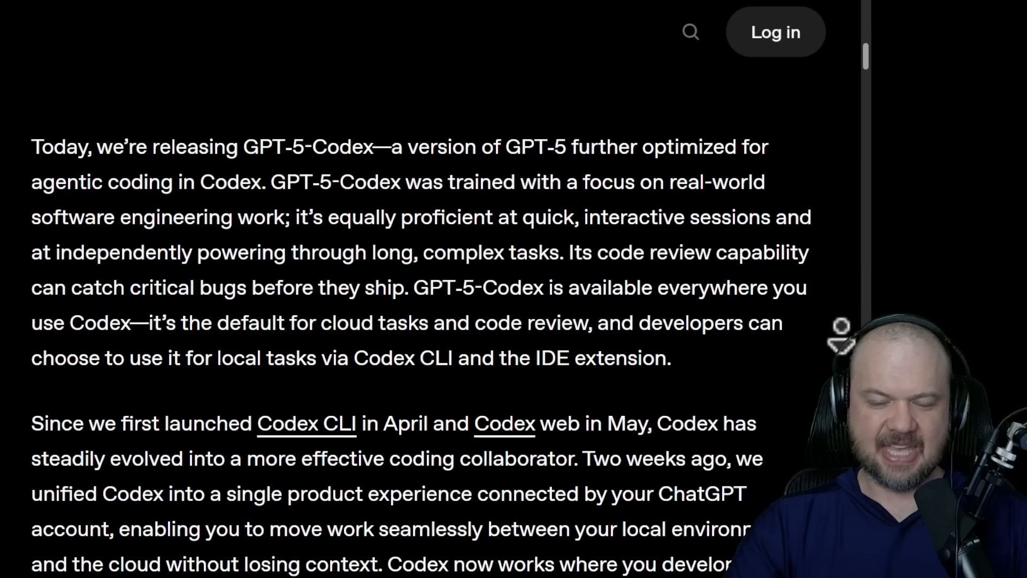
# Scroll to the passage on GPT-5-Codex working over 7 hours and open the voice assistant cloud task.
pyautogui.scroll(-3)
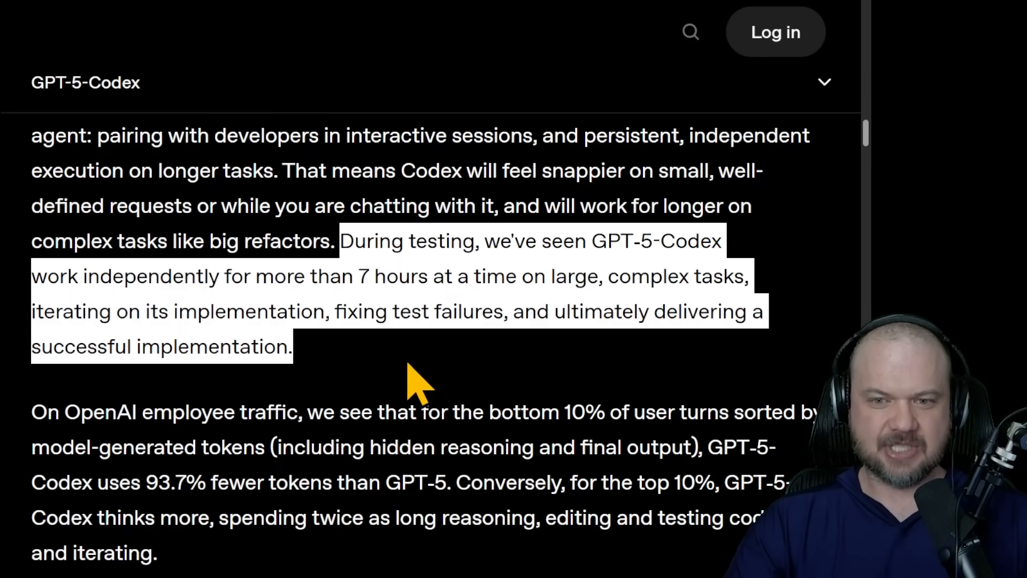
pyautogui.moveTo(612, 367)
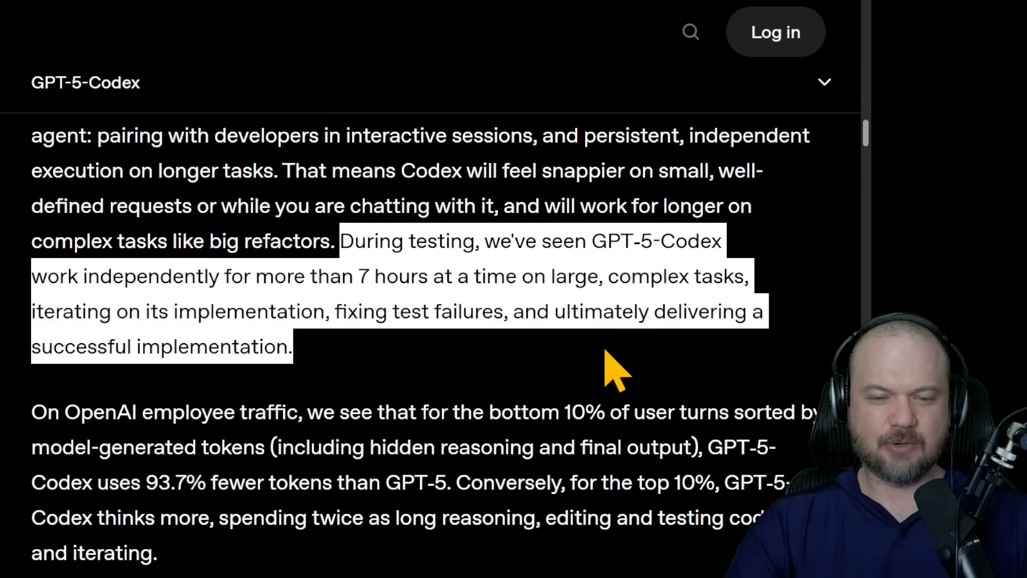
pyautogui.click(583, 276)
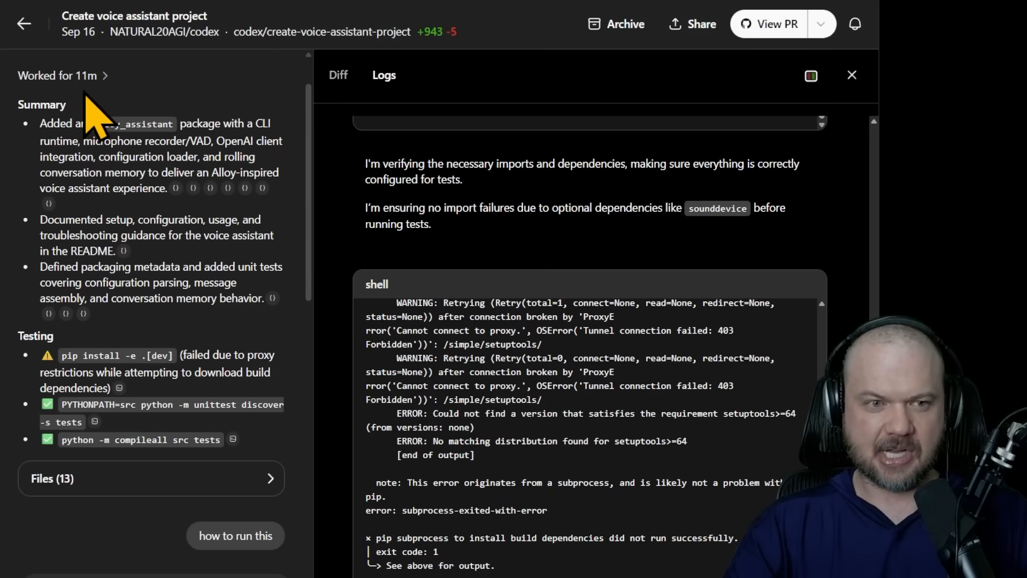
pyautogui.moveTo(449, 65)
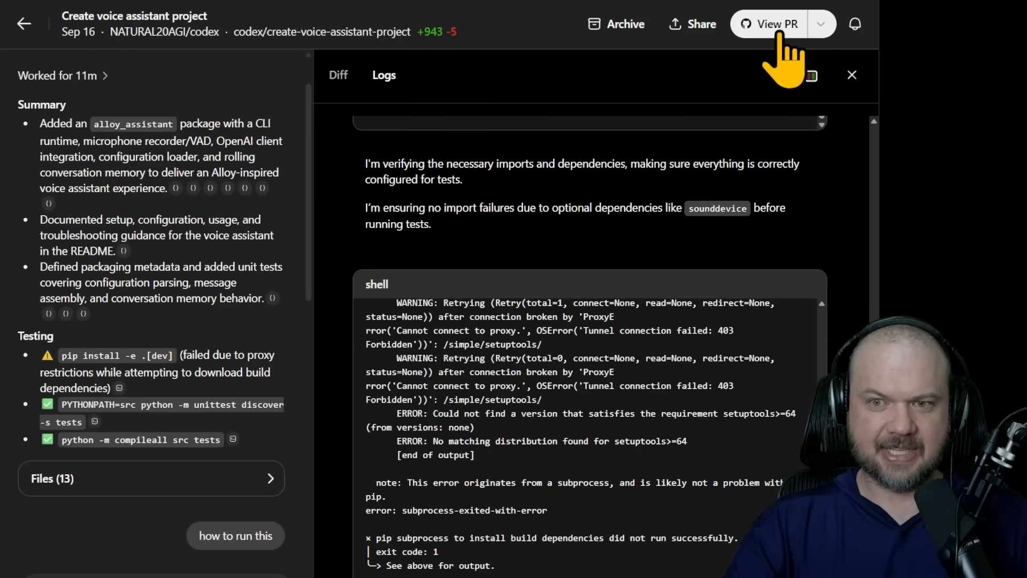
# View the 'Create voice assistant project' task with its summary, tests and shell logs.
pyautogui.click(769, 25)
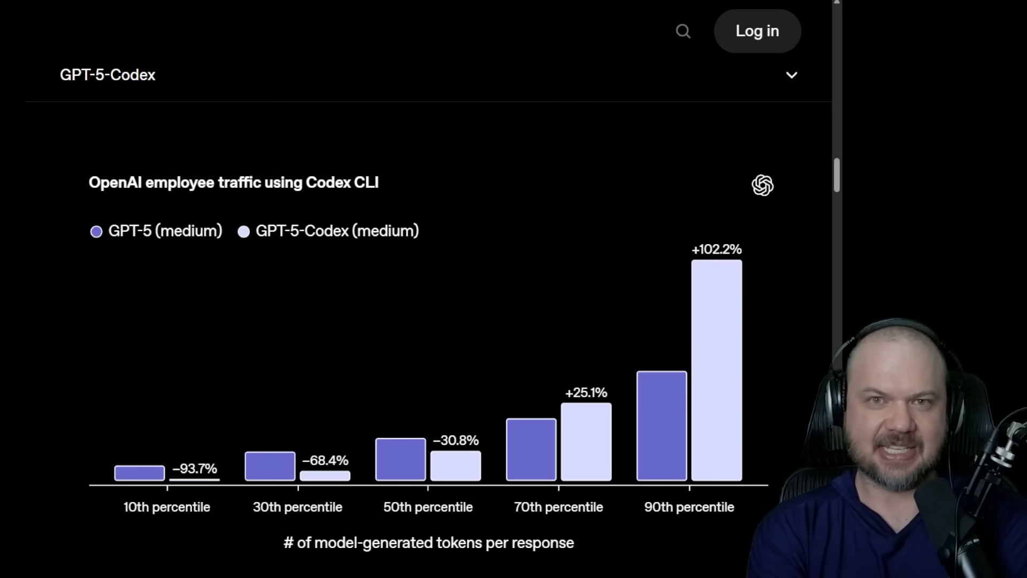
pyautogui.moveTo(521, 138)
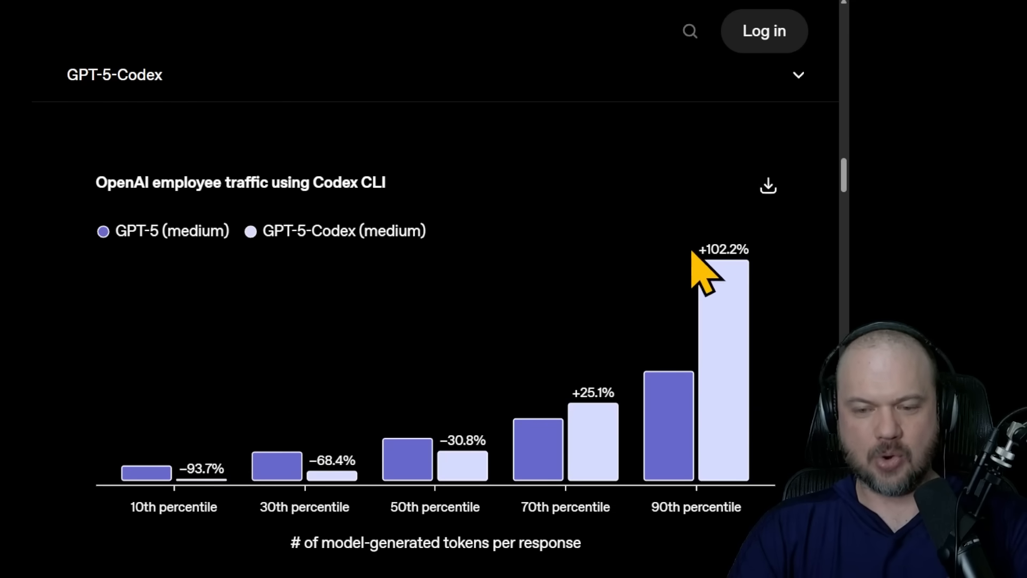
pyautogui.moveTo(710, 389)
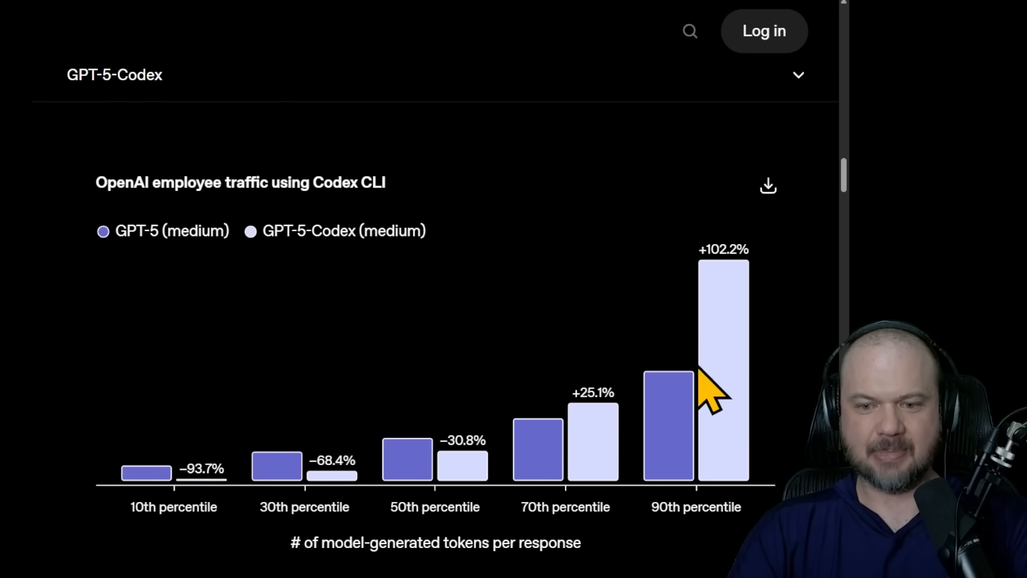
pyautogui.moveTo(608, 452)
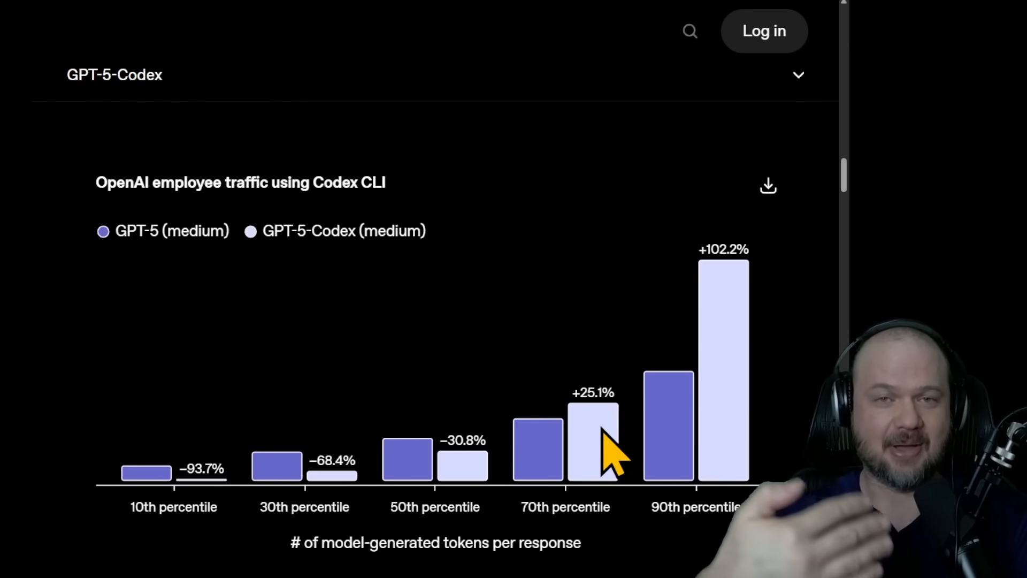
pyautogui.moveTo(327, 497)
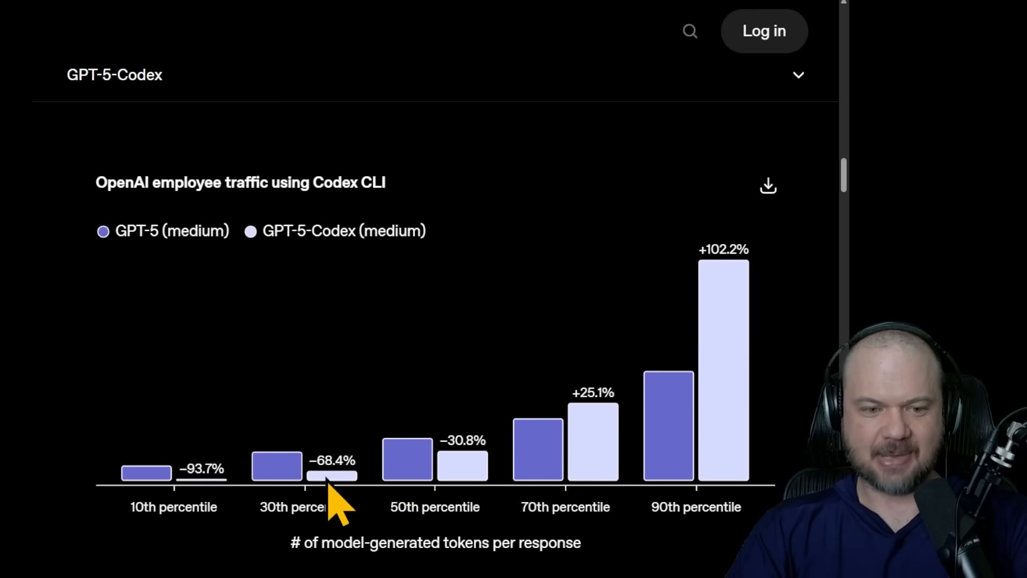
pyautogui.moveTo(108, 469)
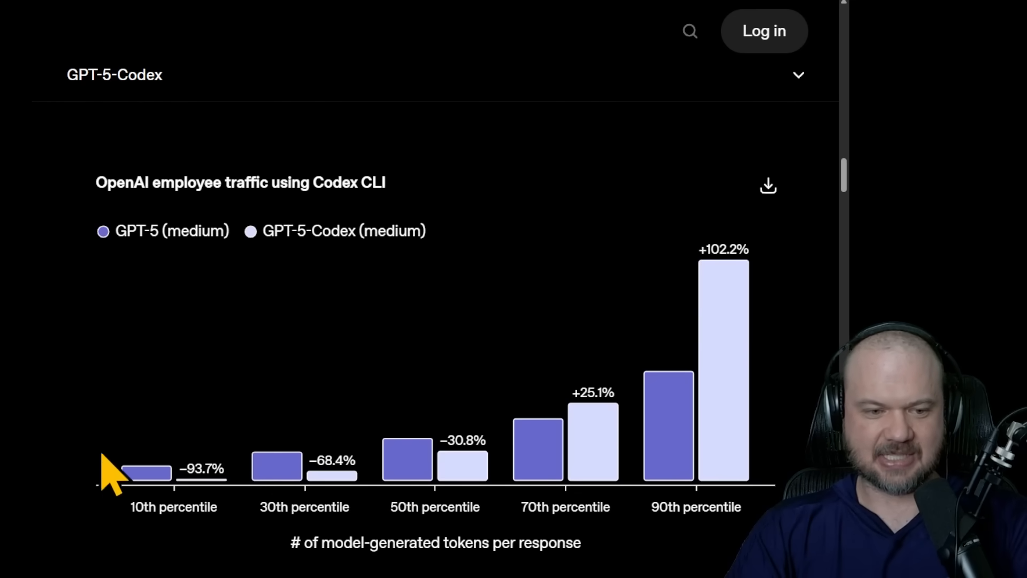
pyautogui.moveTo(210, 498)
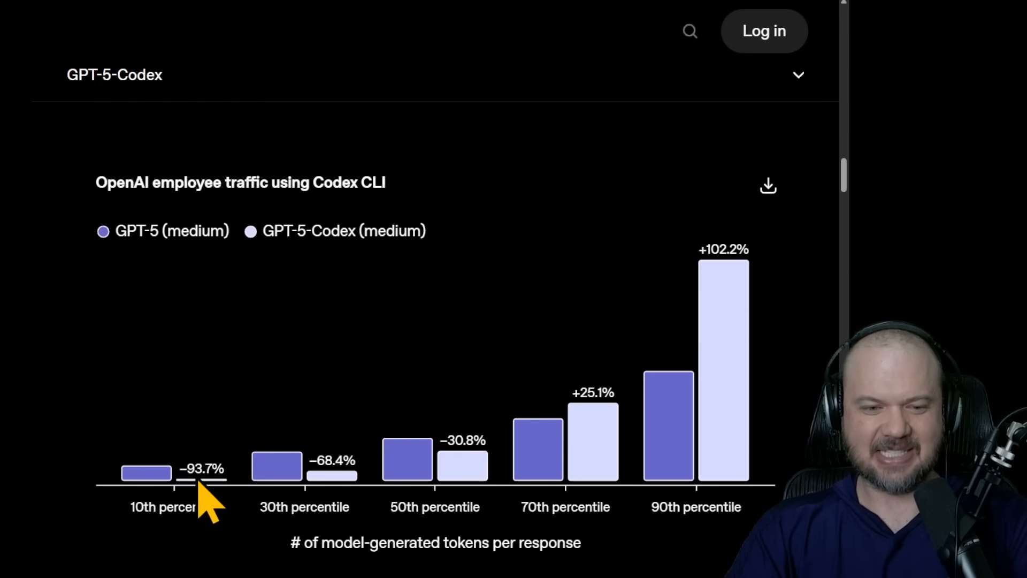
pyautogui.moveTo(235, 478)
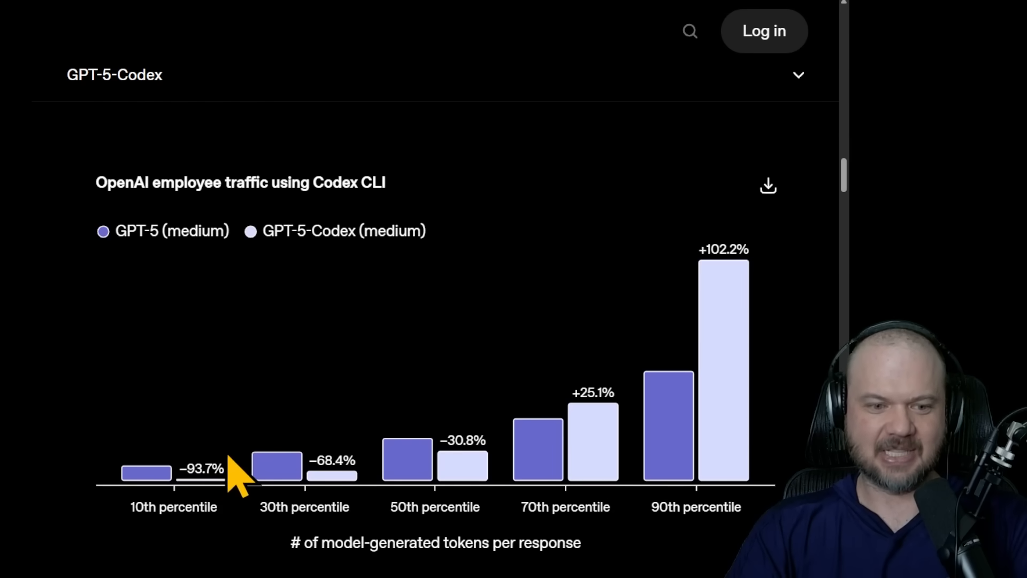
pyautogui.moveTo(167, 266)
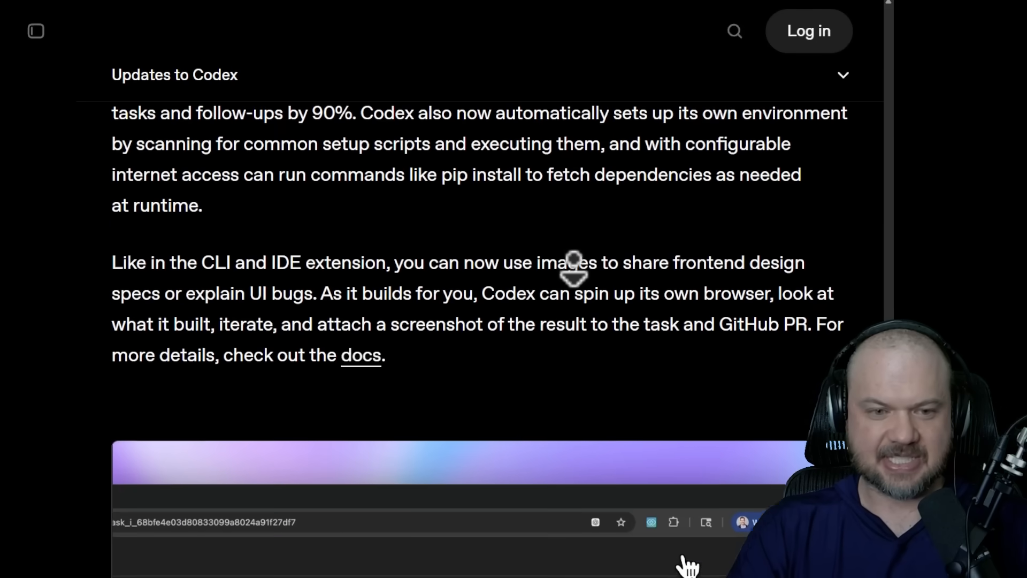
# Scroll to the 'Updates to Codex' paragraph on sharing images and result screenshots.
pyautogui.scroll(-3)
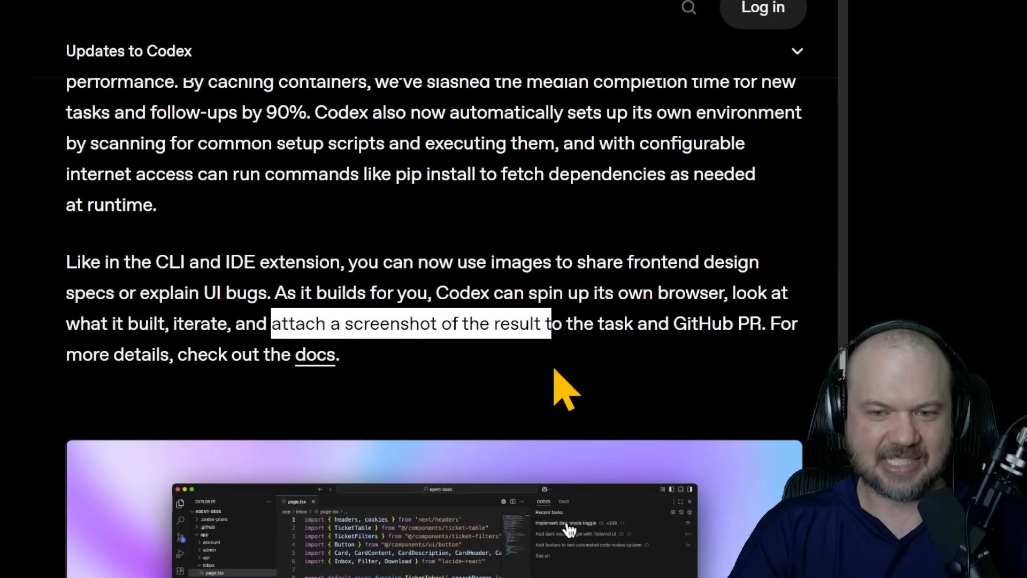
# Play the embedded IDE extension demo showing Codex handling a dark mode toggle task.
pyautogui.scroll(-3)
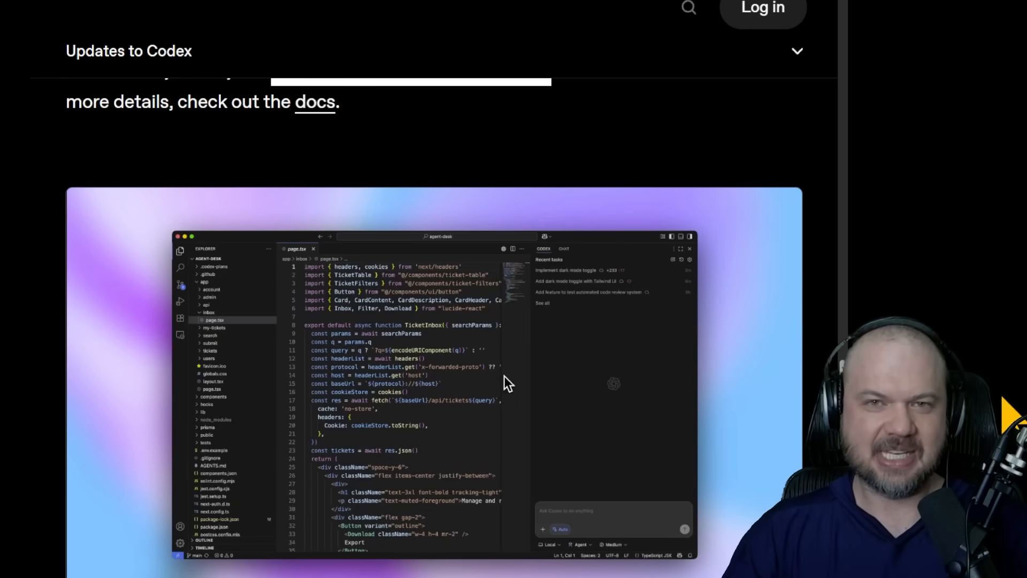
pyautogui.moveTo(571, 274)
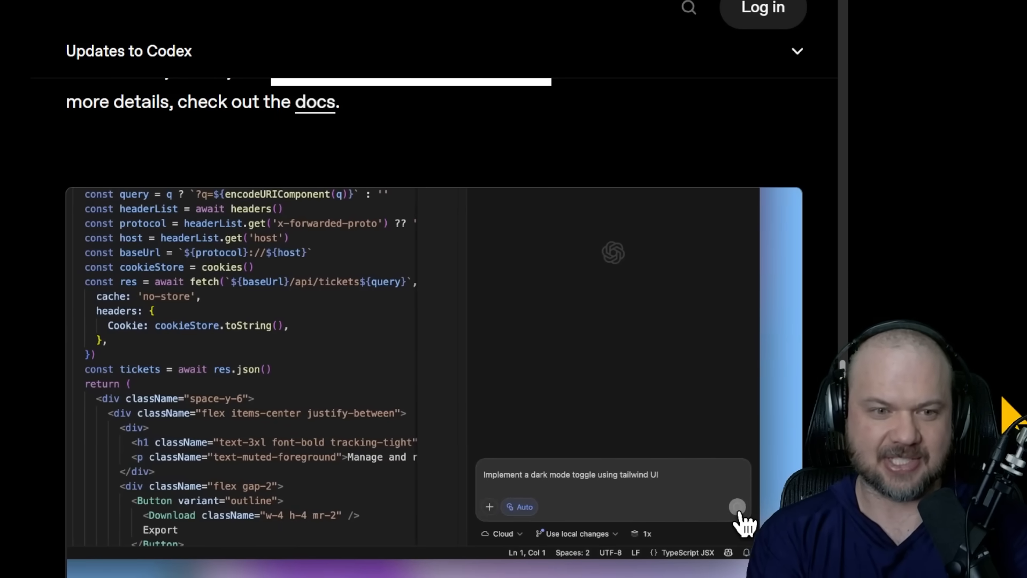
pyautogui.click(736, 507)
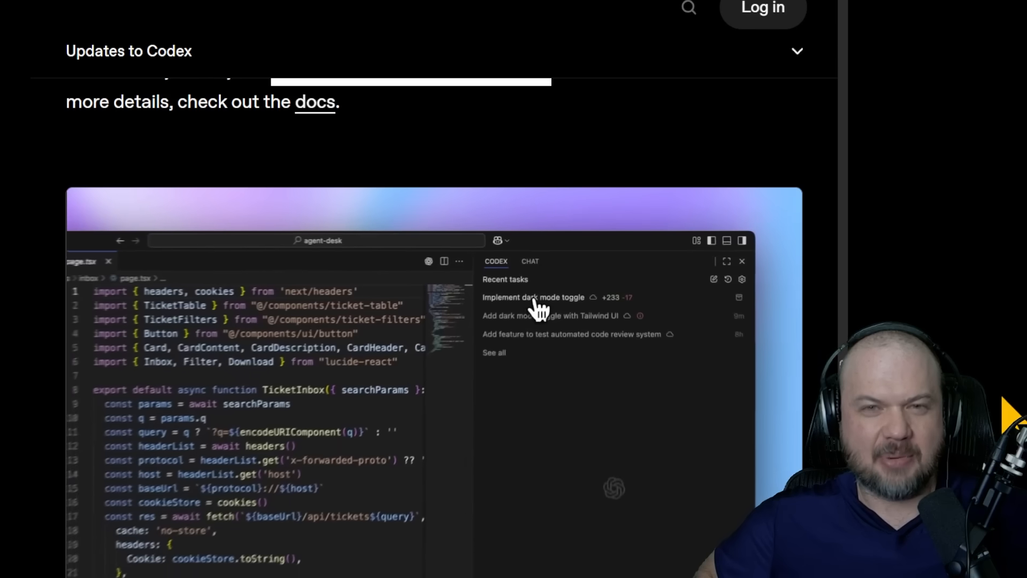
pyautogui.click(533, 296)
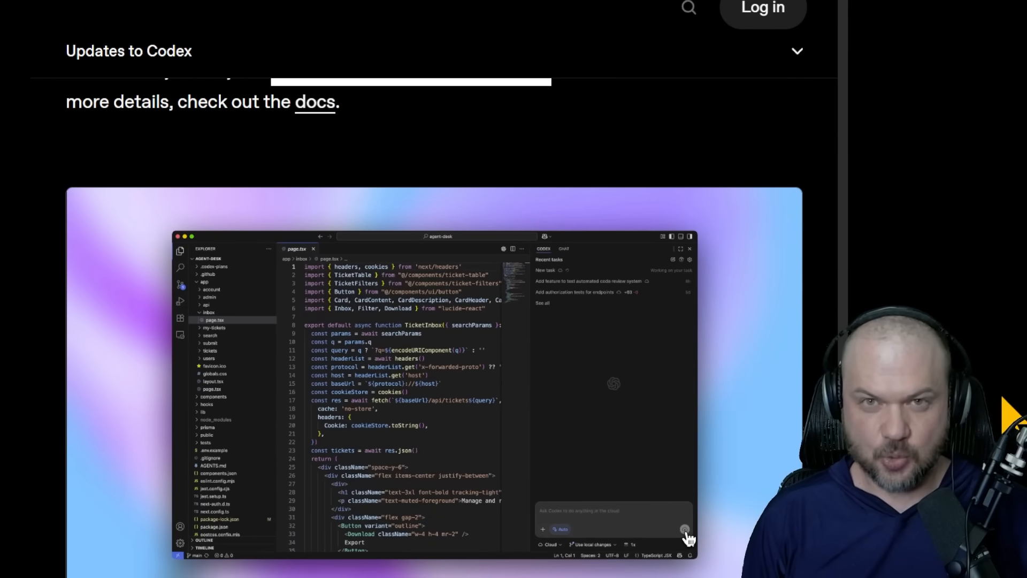
pyautogui.moveTo(682, 521)
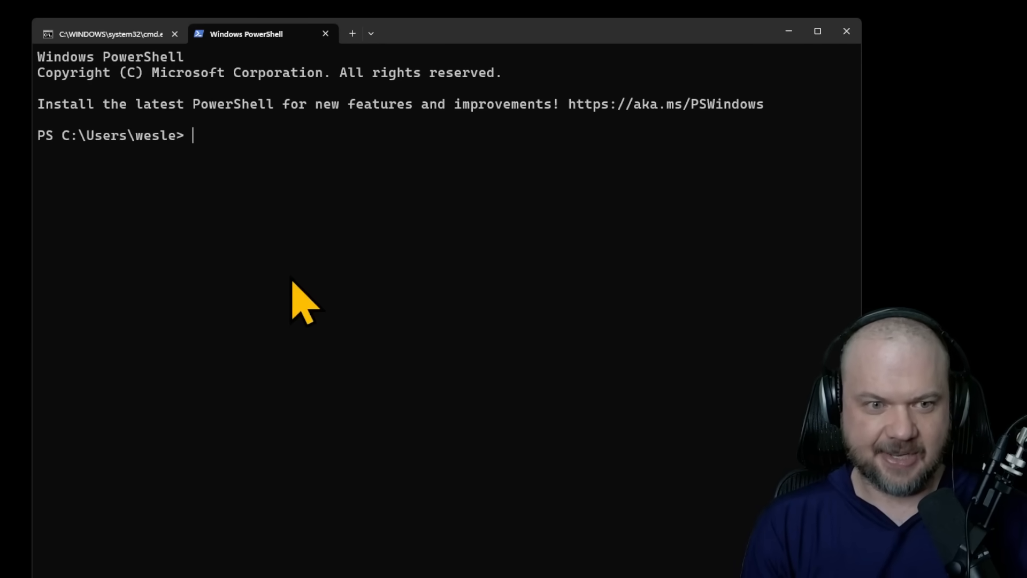
# Create a flappybird folder under code\codex and launch Codex inside it.
pyautogui.write('cd code\\codex')
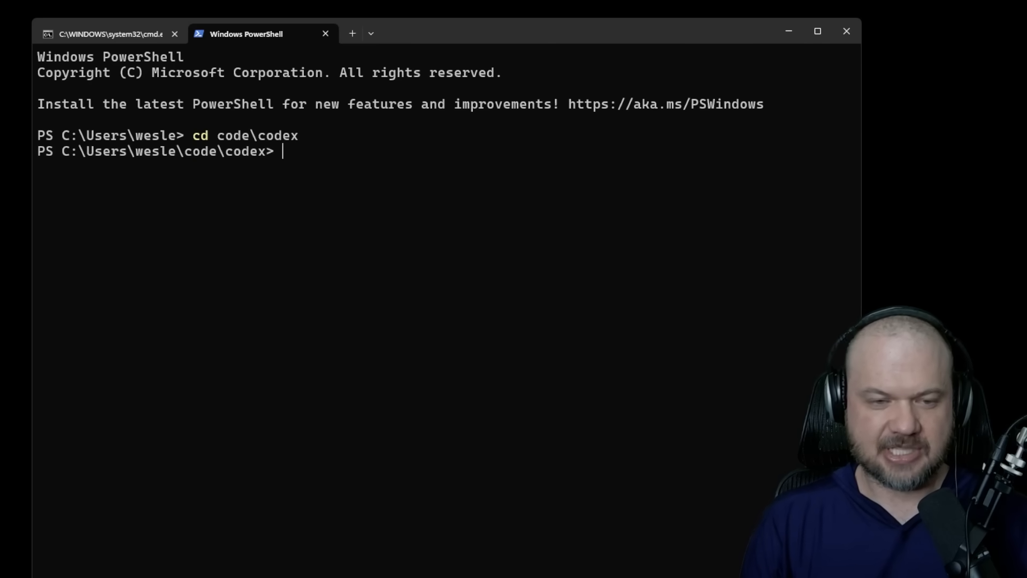
pyautogui.write('mkdir')
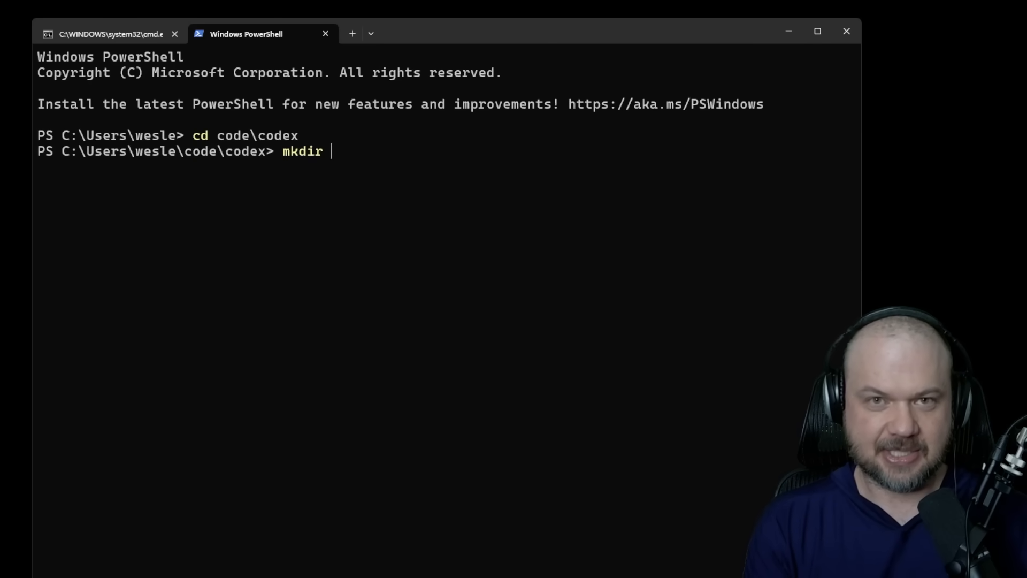
pyautogui.write('flappybird')
pyautogui.write('codex')
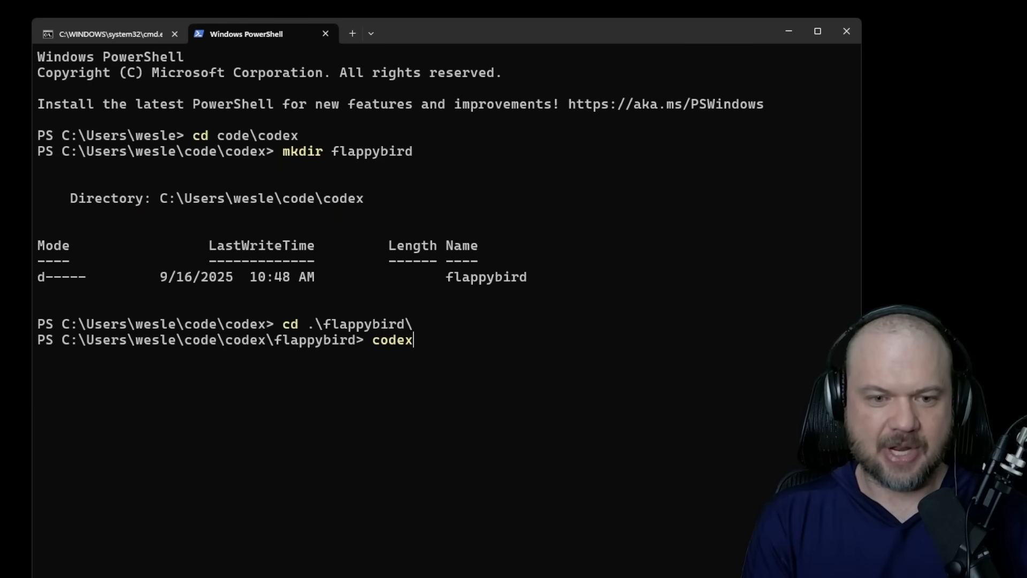
pyautogui.press('Return')
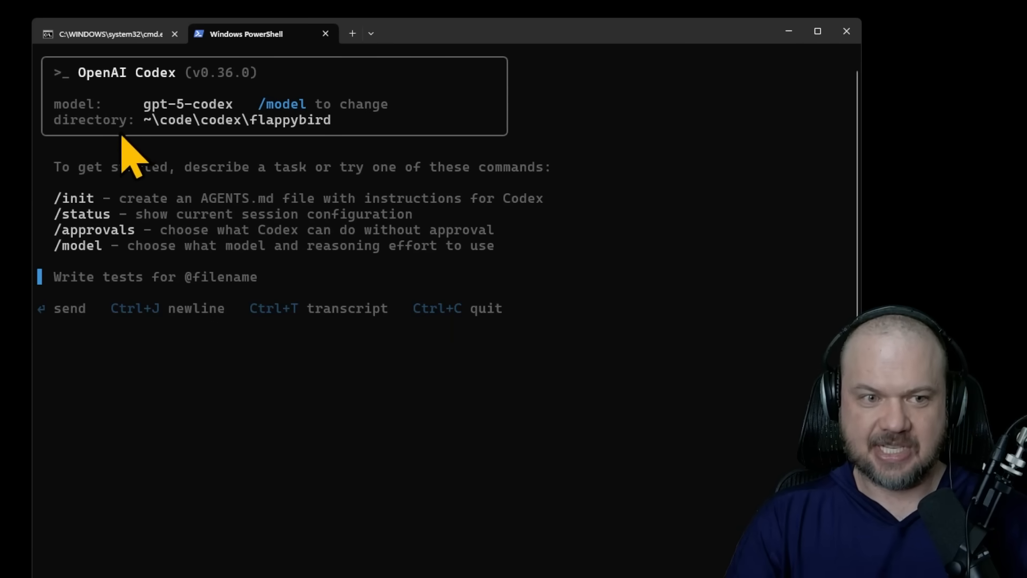
pyautogui.moveTo(141, 105)
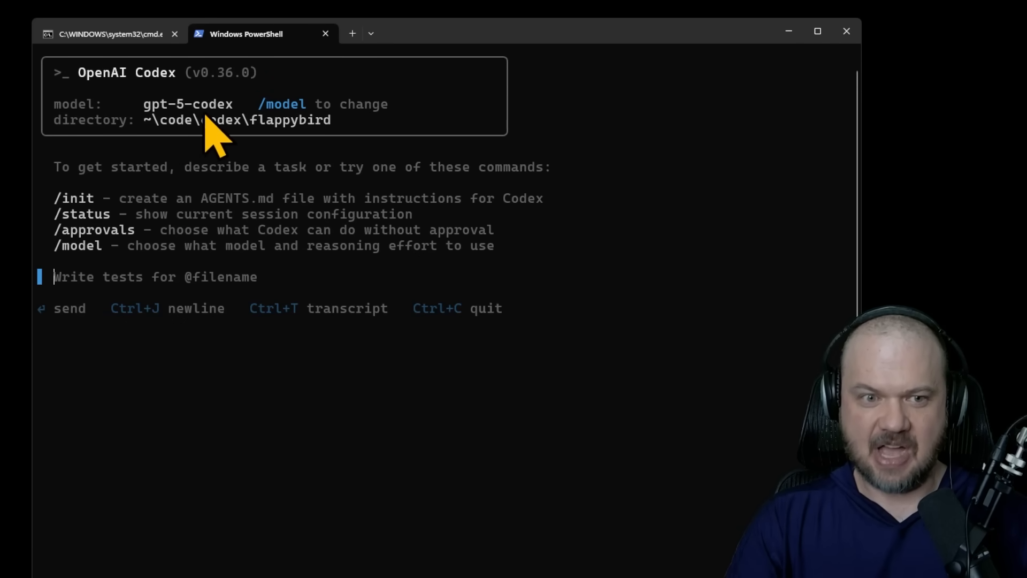
pyautogui.moveTo(262, 138)
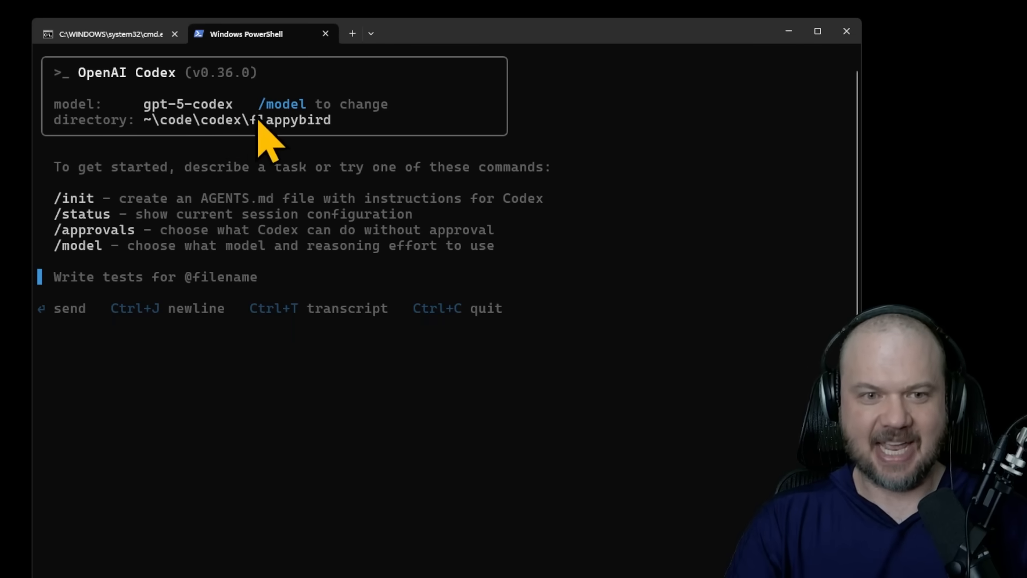
pyautogui.moveTo(278, 127)
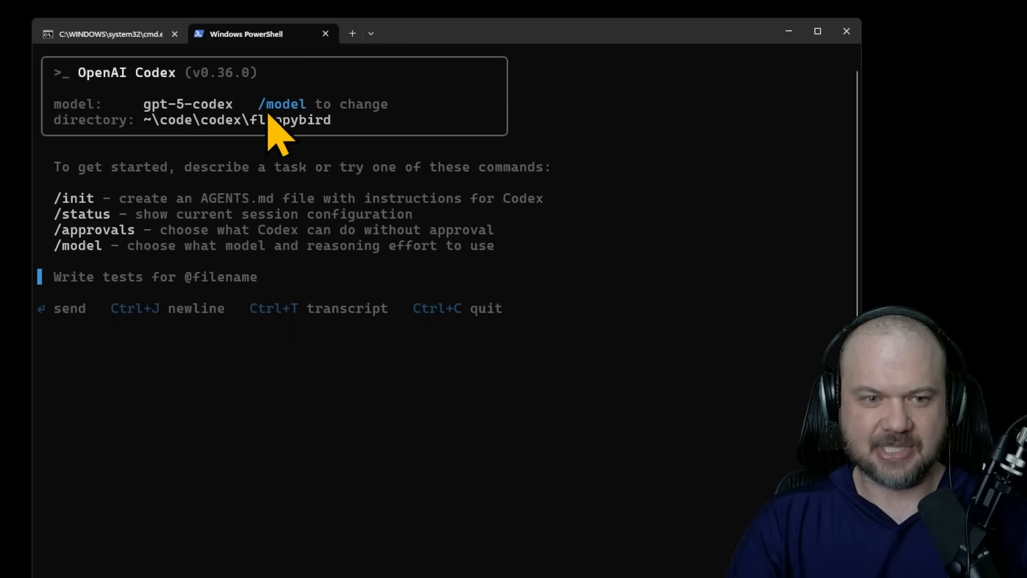
pyautogui.moveTo(171, 233)
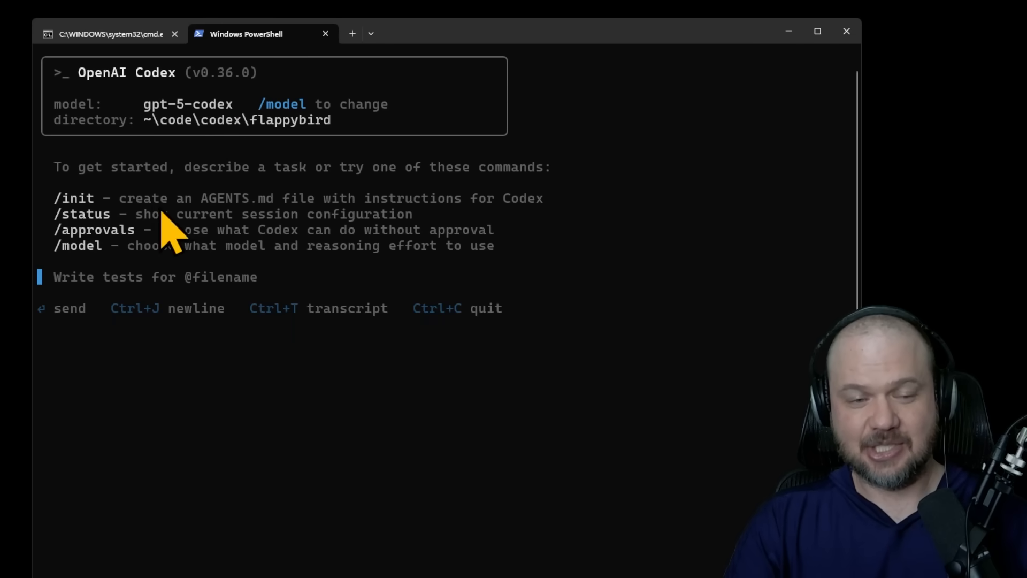
pyautogui.moveTo(333, 226)
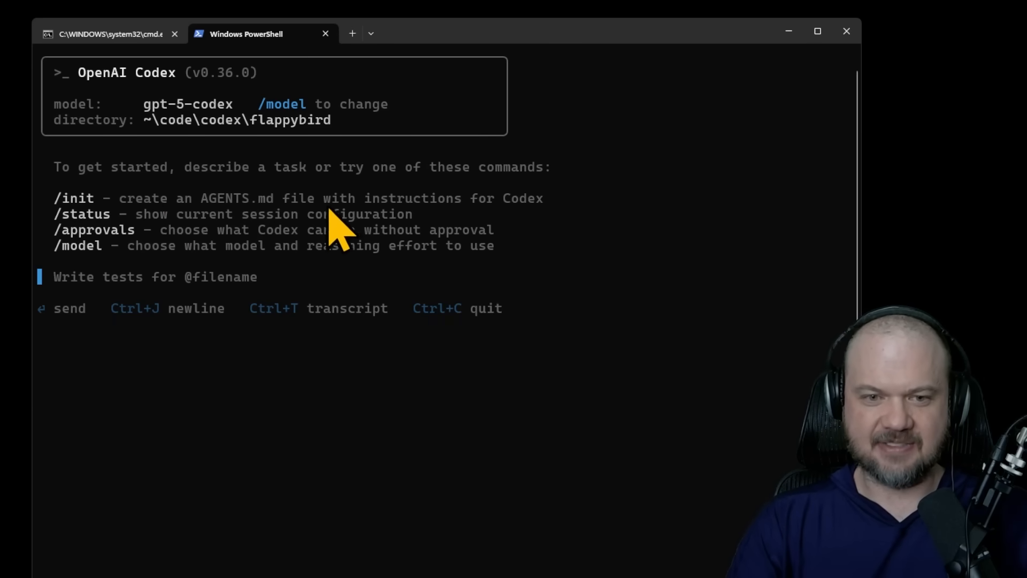
pyautogui.moveTo(157, 150)
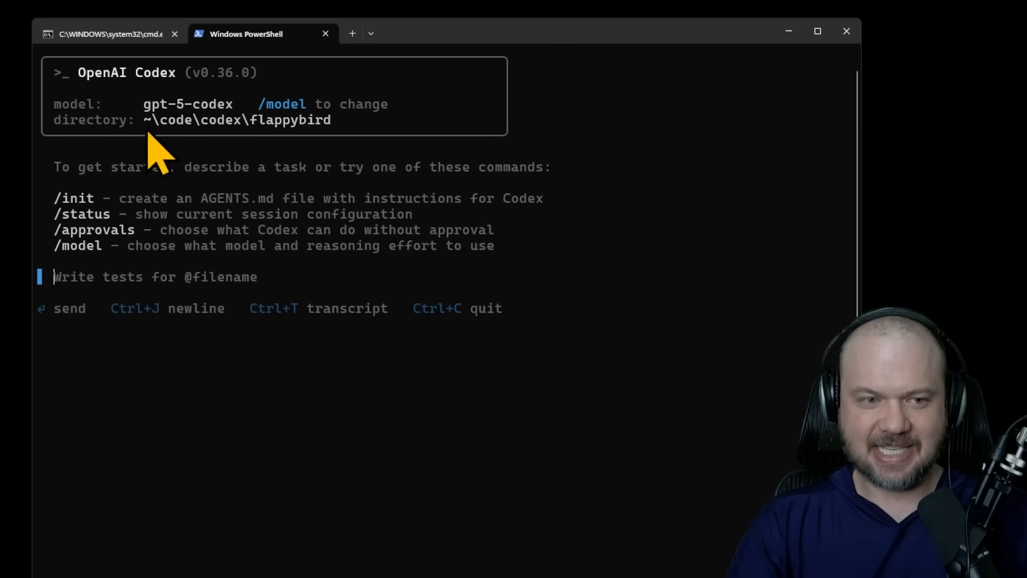
pyautogui.moveTo(574, 236)
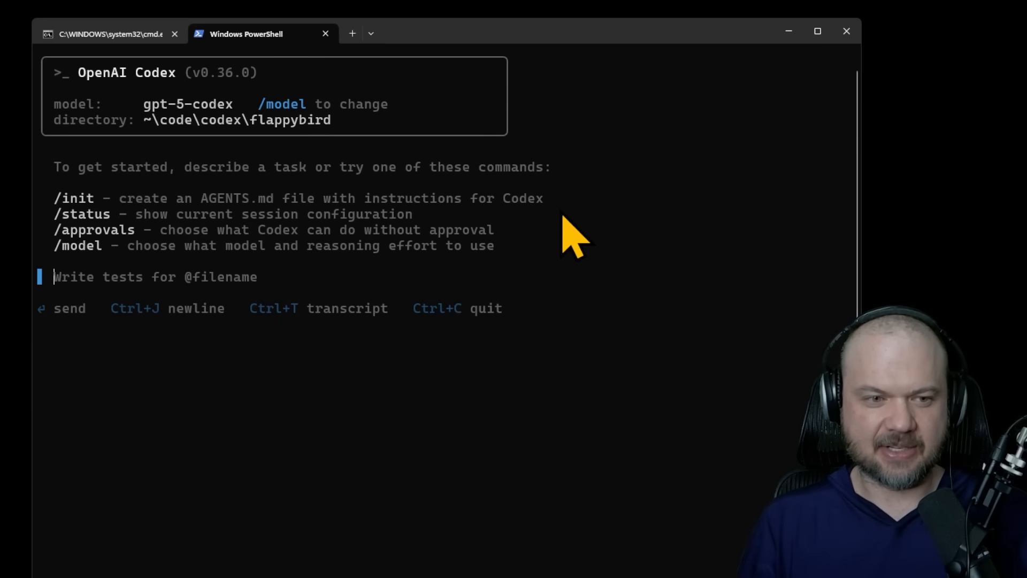
# Review /approvals, consider Read Only, and keep the Auto approval mode.
pyautogui.write('/')
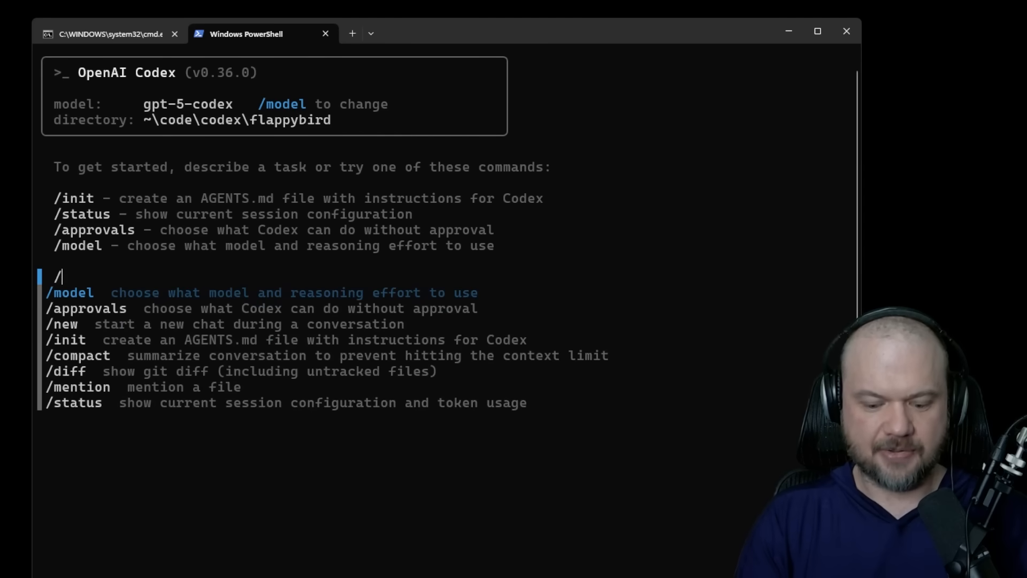
pyautogui.write('approvals')
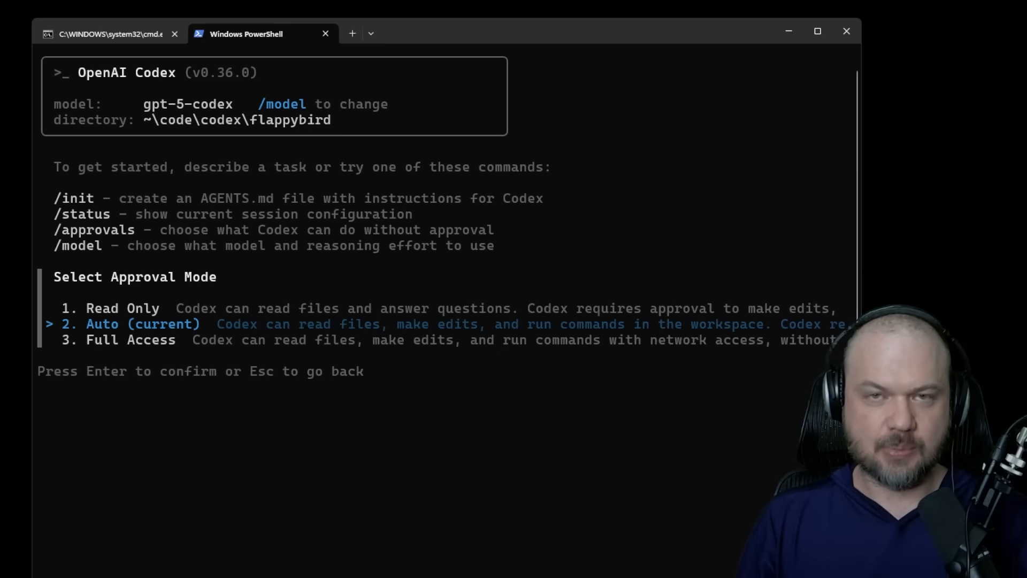
pyautogui.press('up')
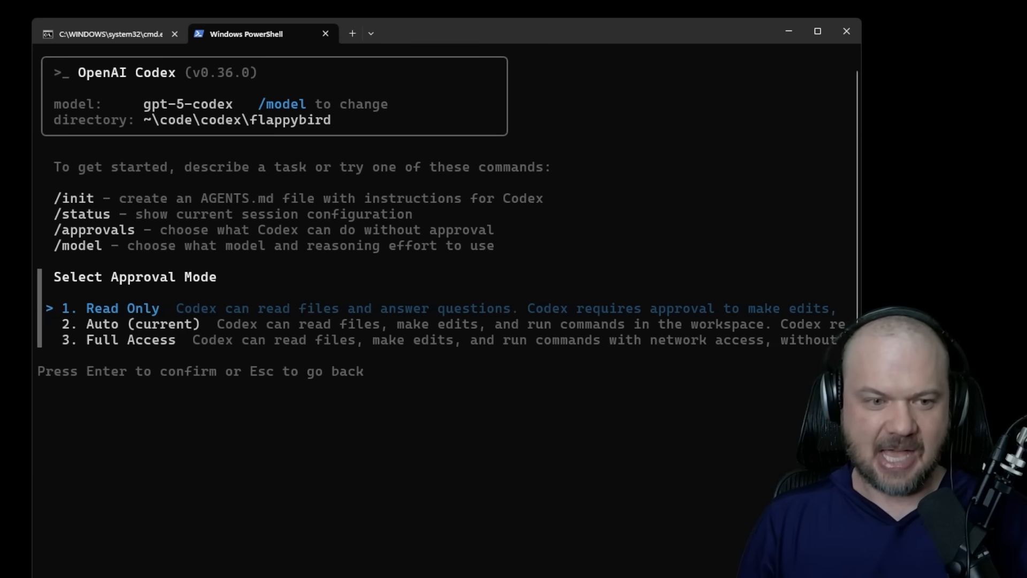
pyautogui.press('Down')
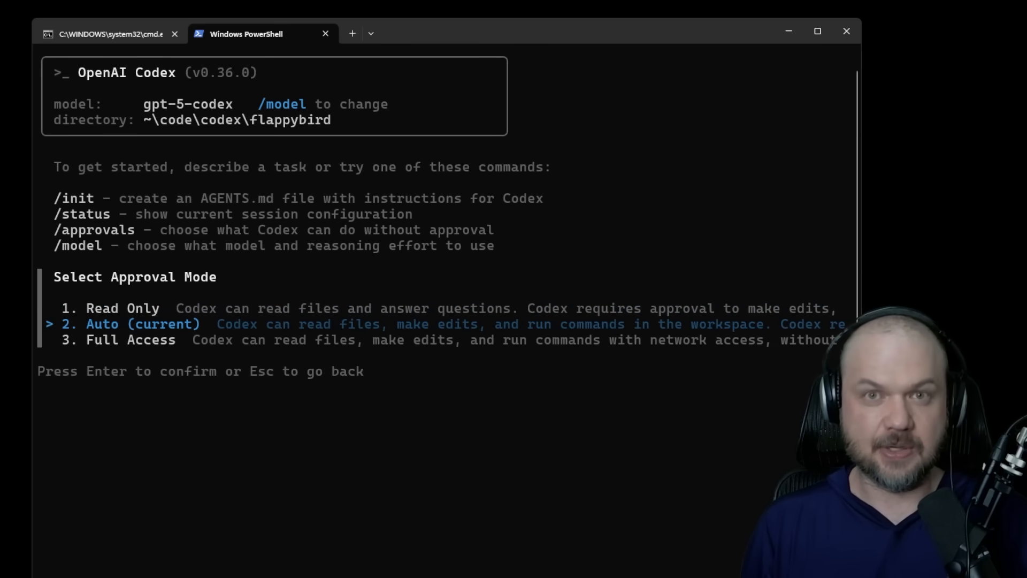
pyautogui.press('down')
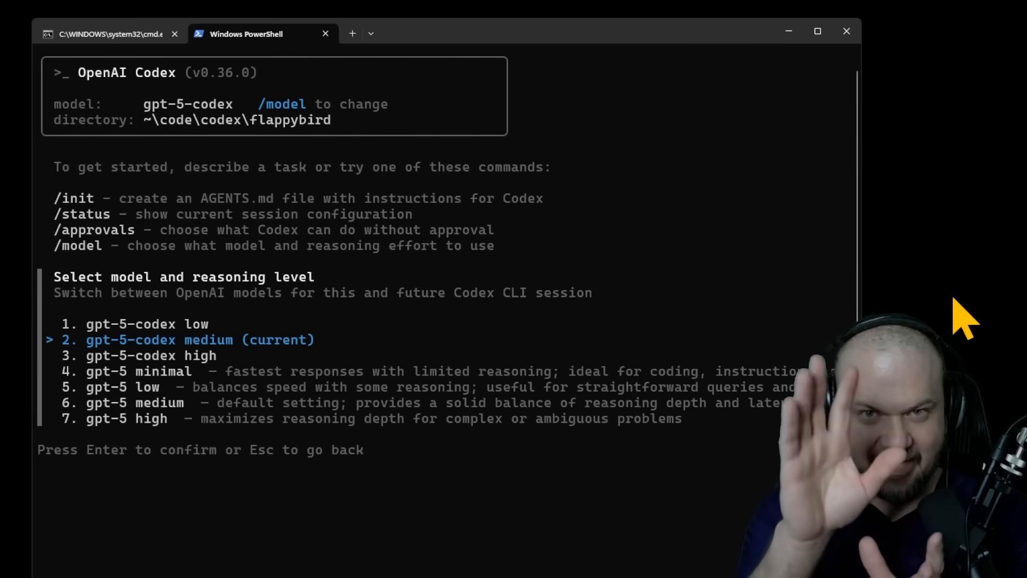
pyautogui.moveTo(780, 291)
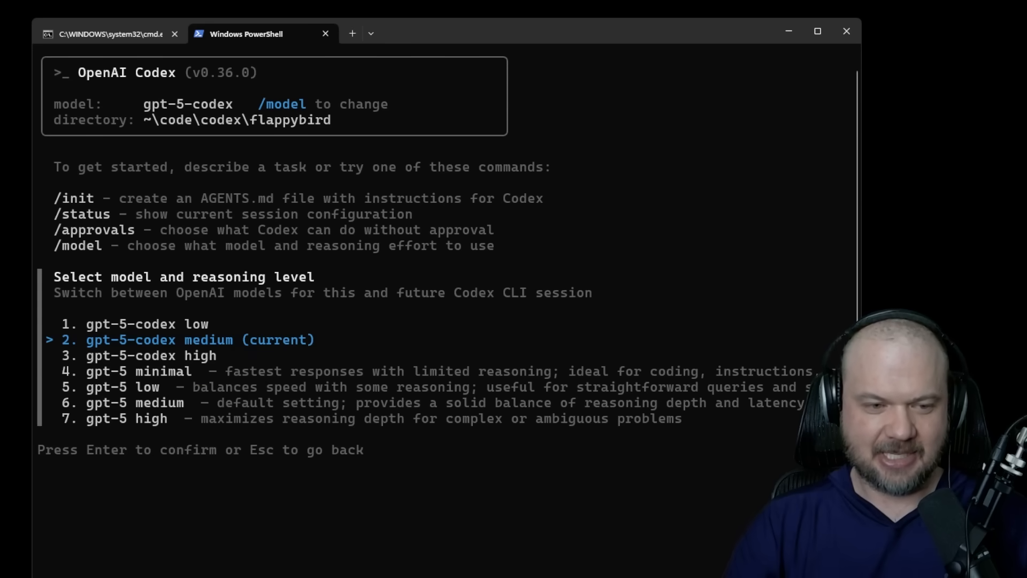
# Confirm gpt-5-codex medium as the session model via /model.
pyautogui.press('Down')
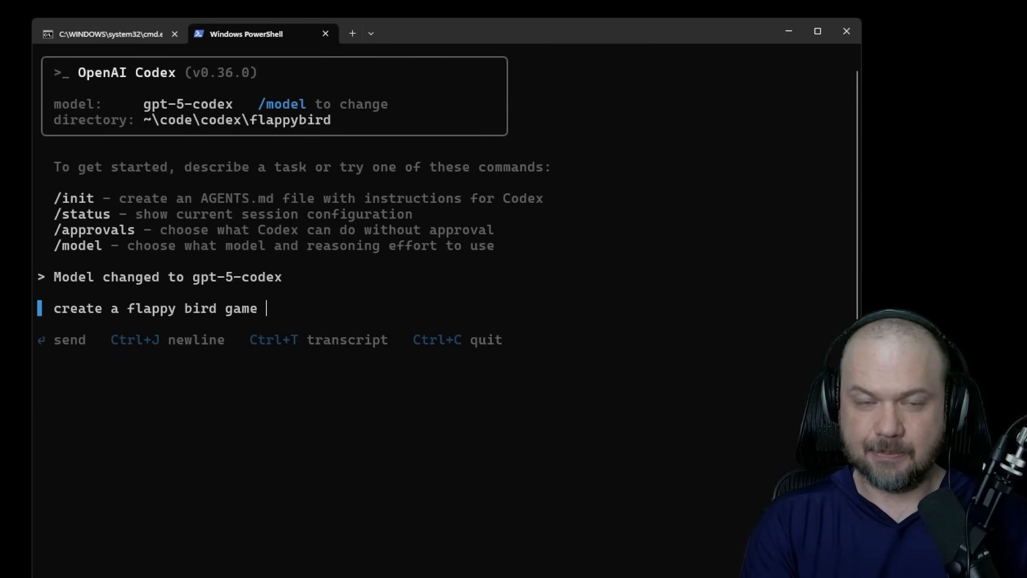
# Request a Flappy Bird game controlled by flapping hands in front of the webcam.
pyautogui.write('where you flapp your hands in front of your webcam')
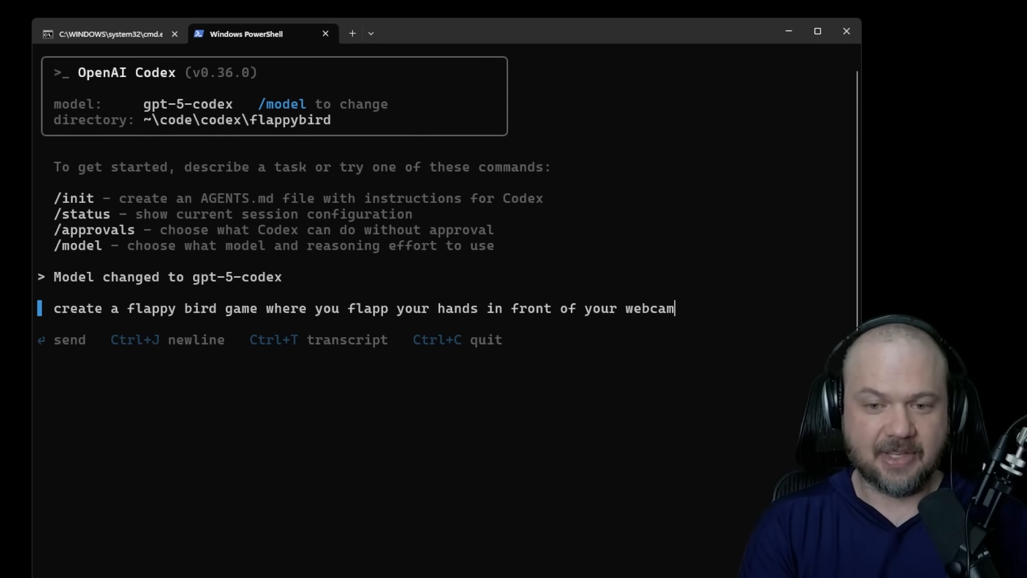
pyautogui.write('to control the bird')
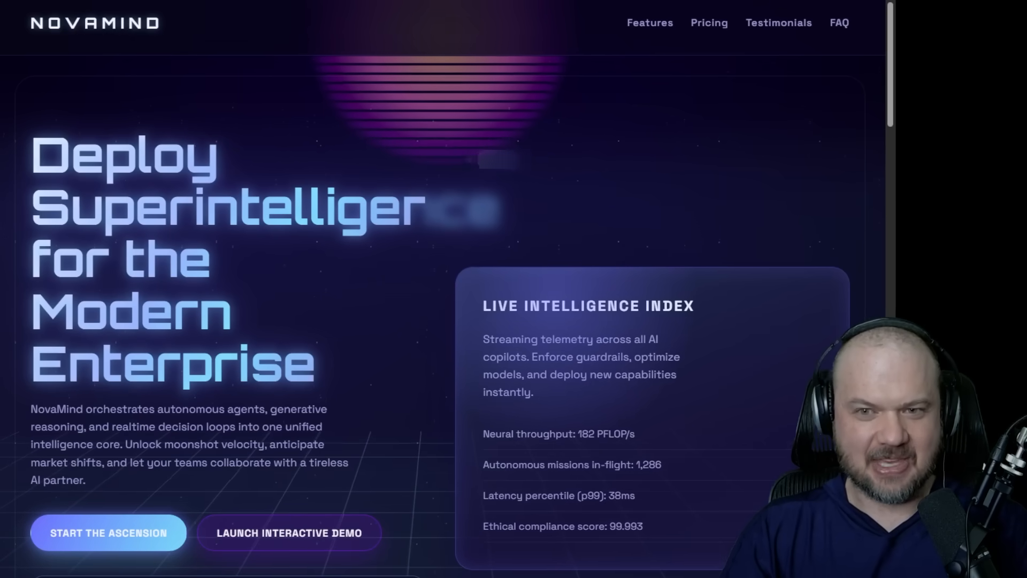
pyautogui.moveTo(996, 209)
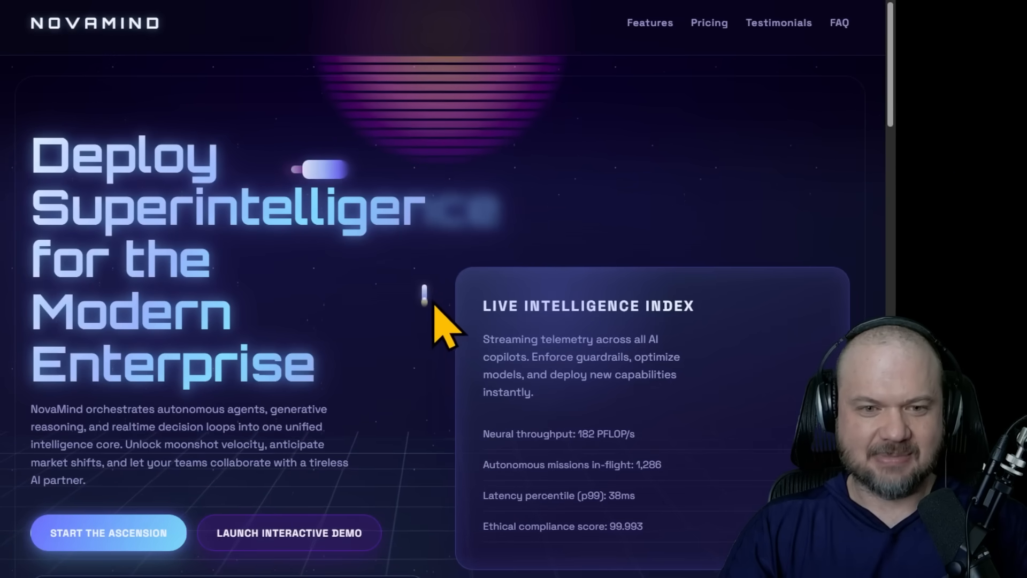
pyautogui.moveTo(904, 130)
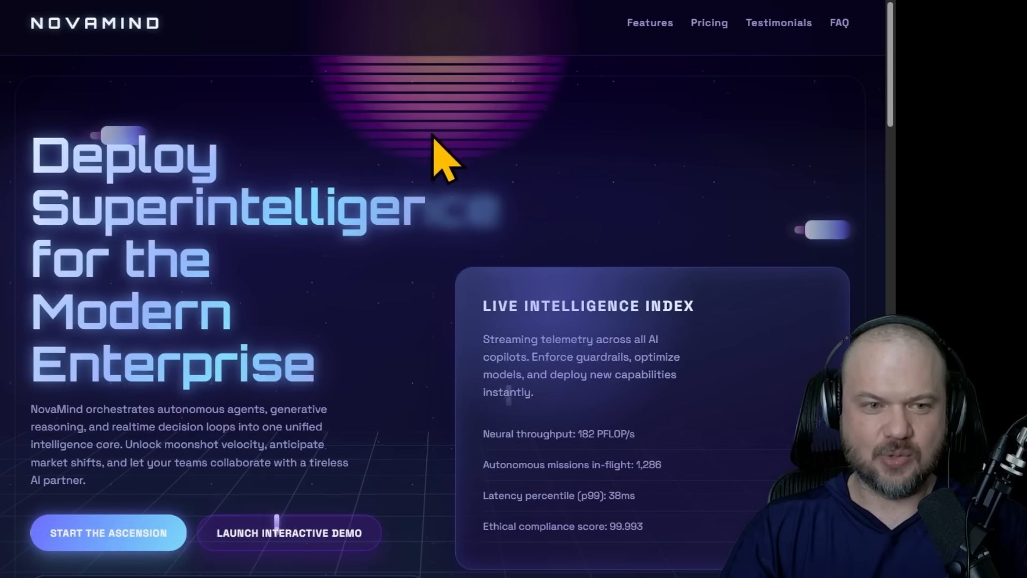
pyautogui.moveTo(897, 138)
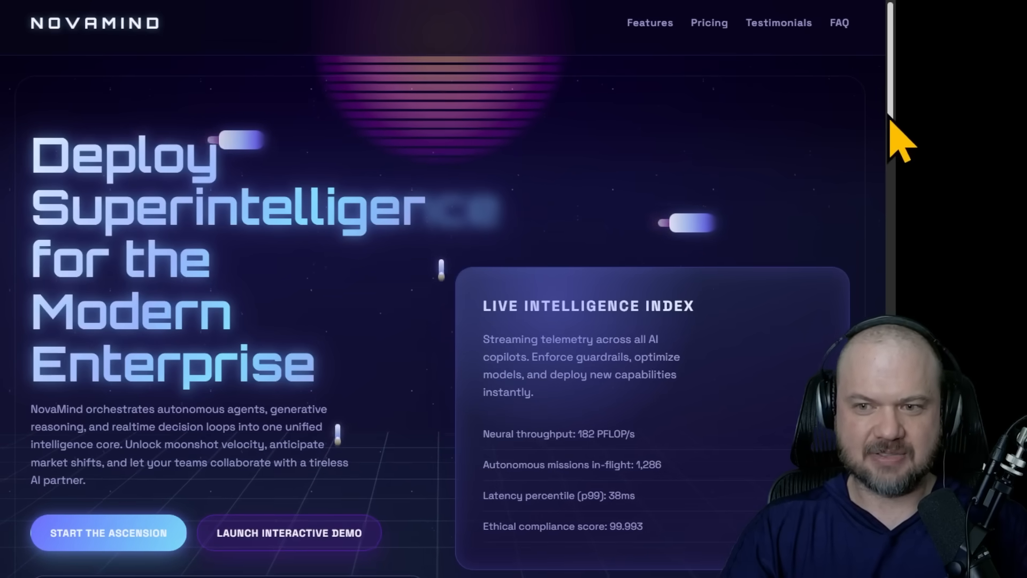
# Scroll through testimonials, mission console and FAQ down to the Ascend to Superintelligence footer.
pyautogui.scroll(-3)
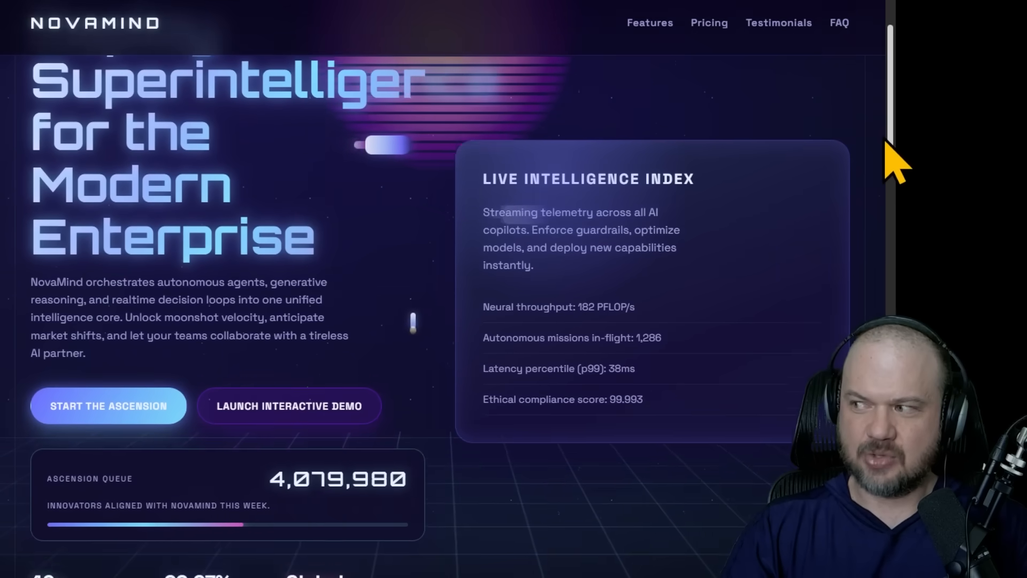
pyautogui.scroll(-3)
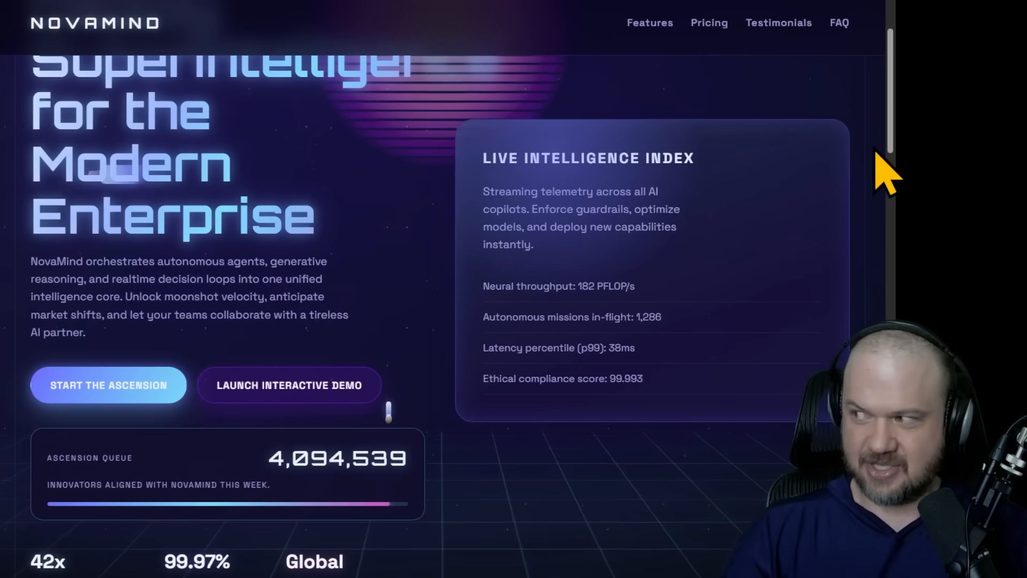
pyautogui.moveTo(904, 124)
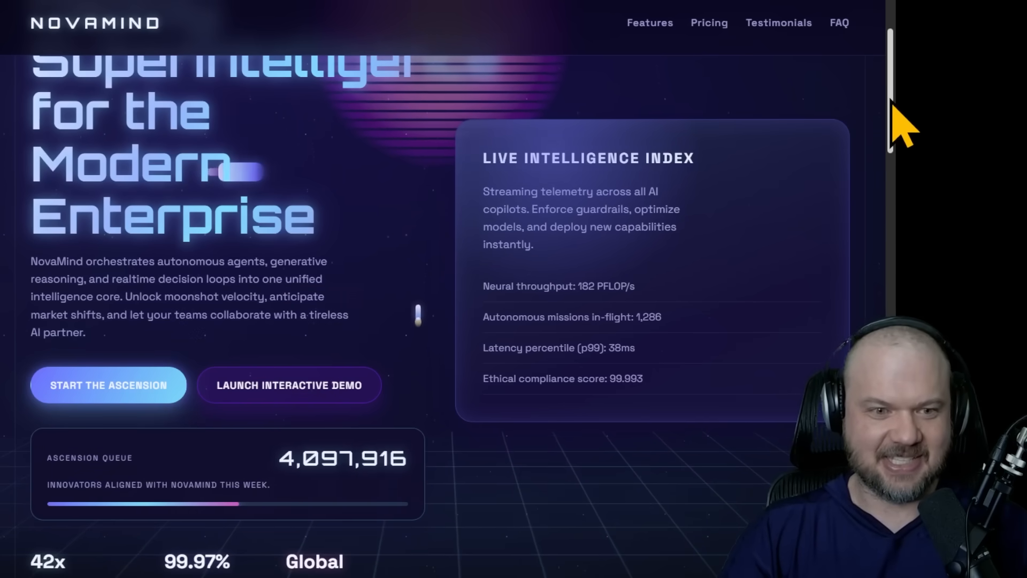
pyautogui.scroll(-3)
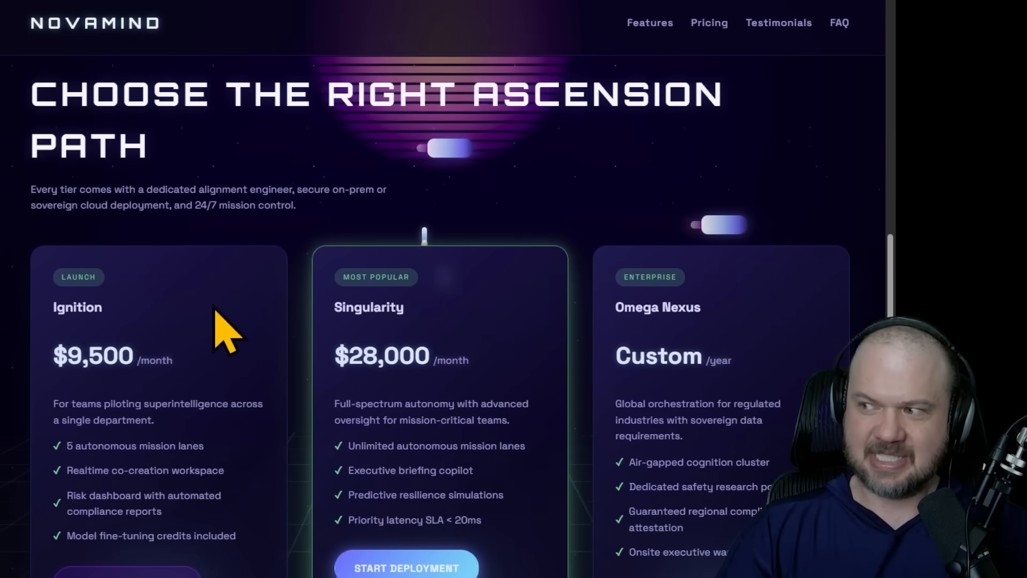
pyautogui.scroll(-3)
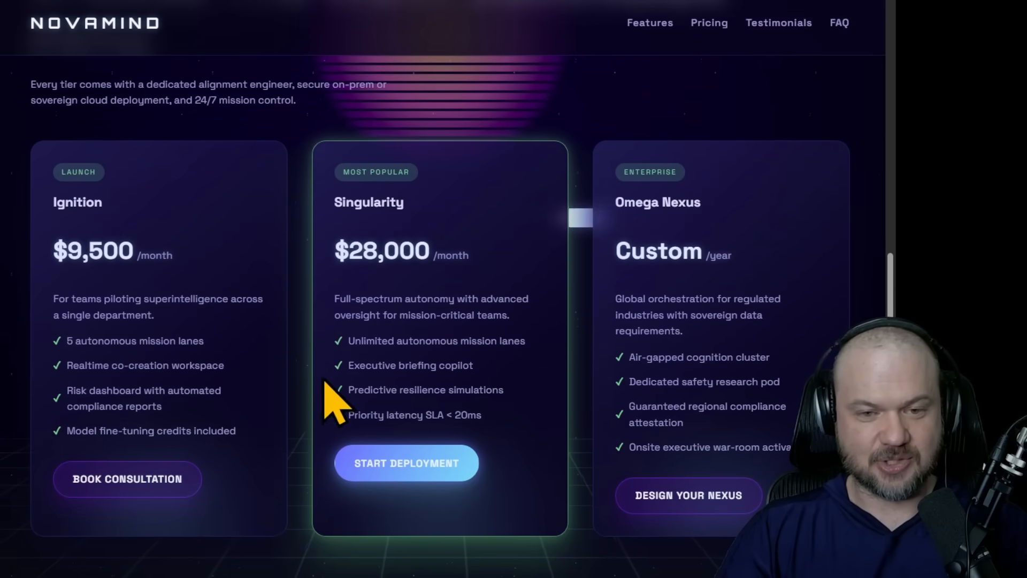
pyautogui.scroll(-3)
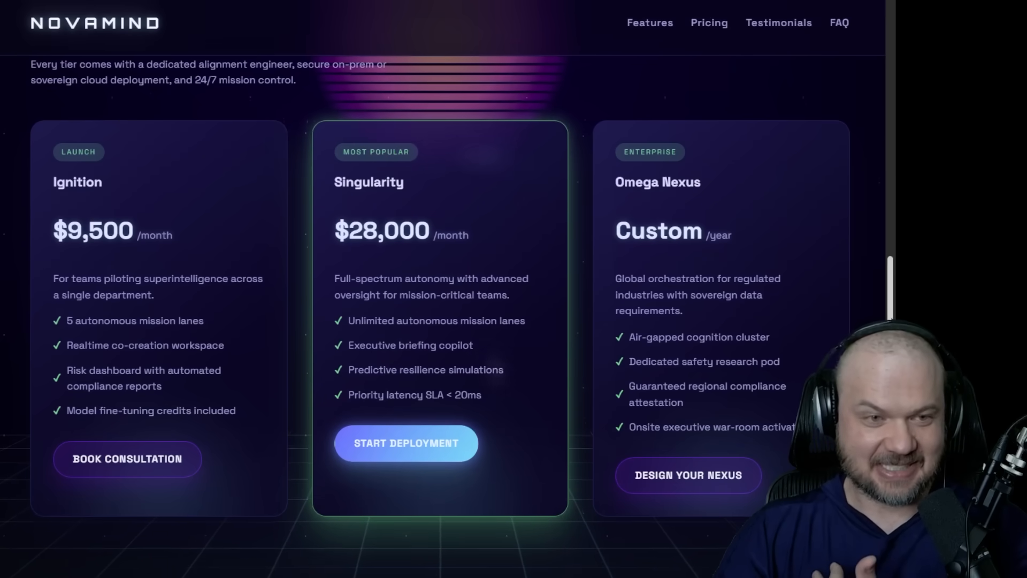
pyautogui.scroll(-3)
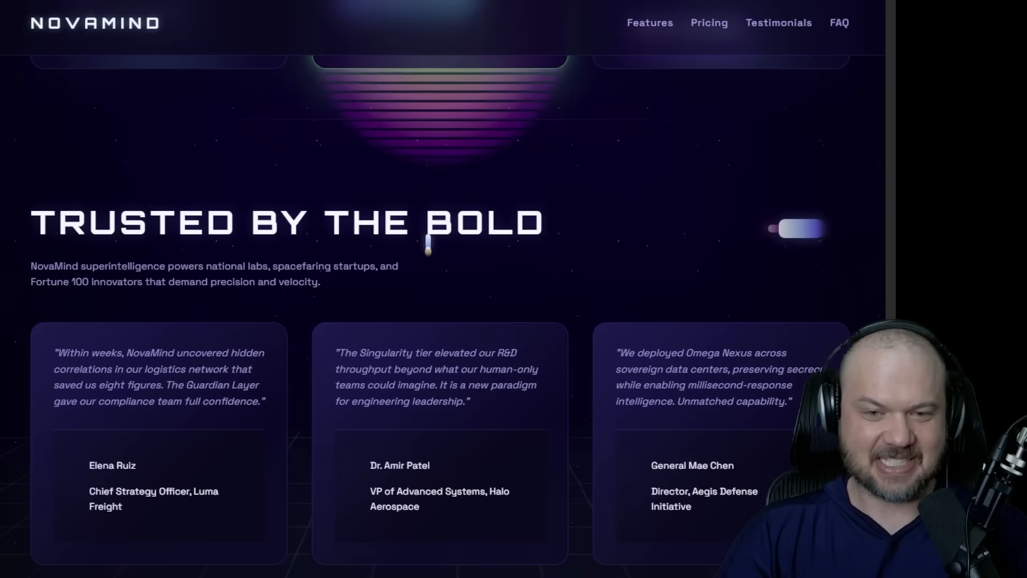
pyautogui.scroll(-3)
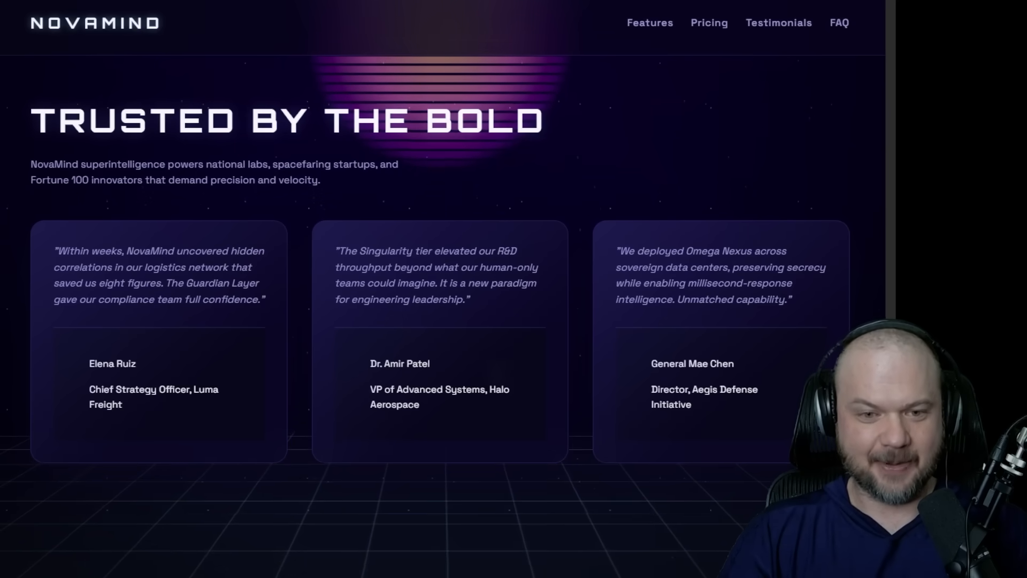
pyautogui.scroll(-3)
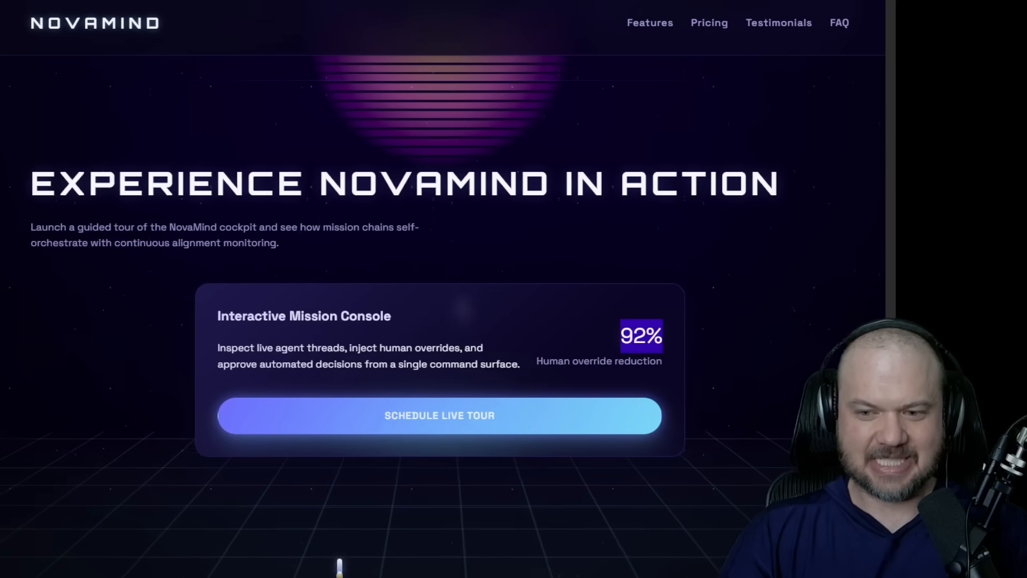
pyautogui.scroll(-3)
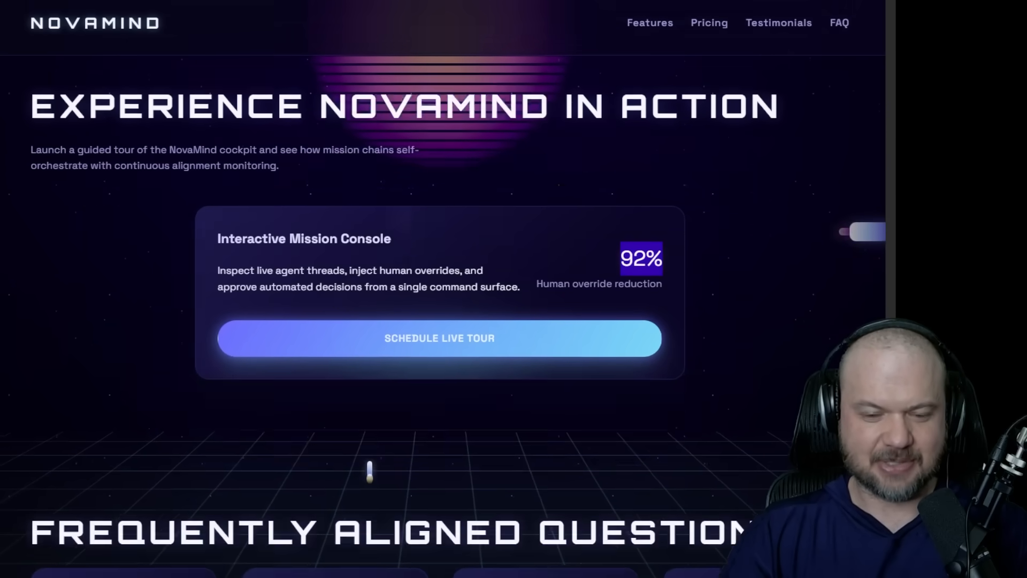
pyautogui.scroll(-3)
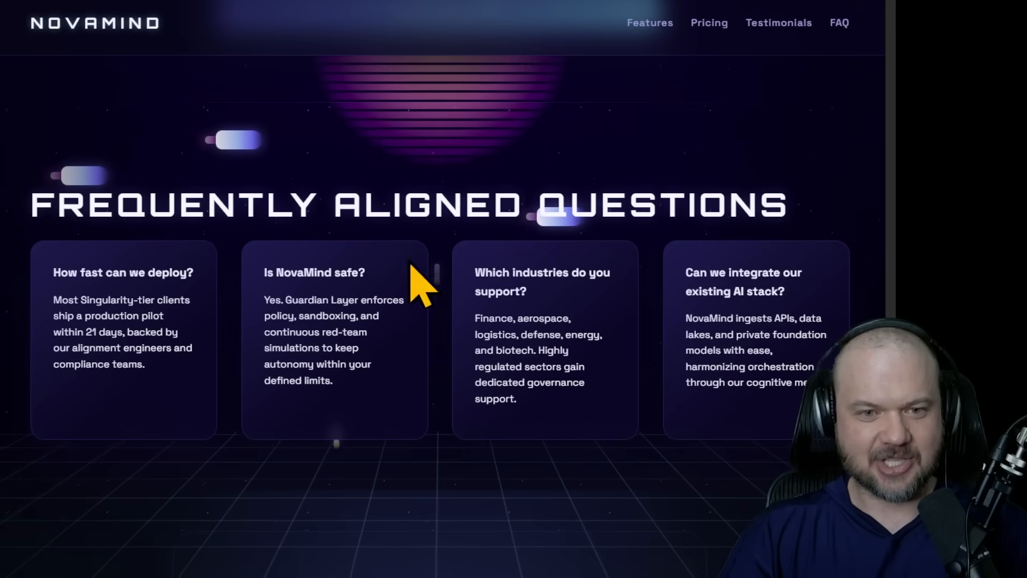
pyautogui.scroll(-3)
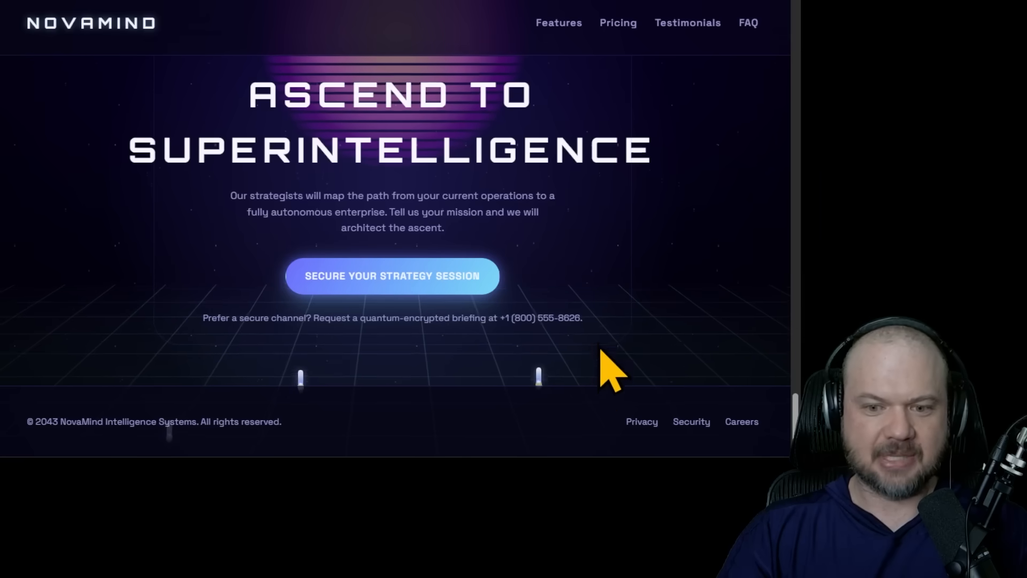
# Check the Privacy Framework footer page, then land on Careers at NovaMind with its three teams.
pyautogui.click(641, 421)
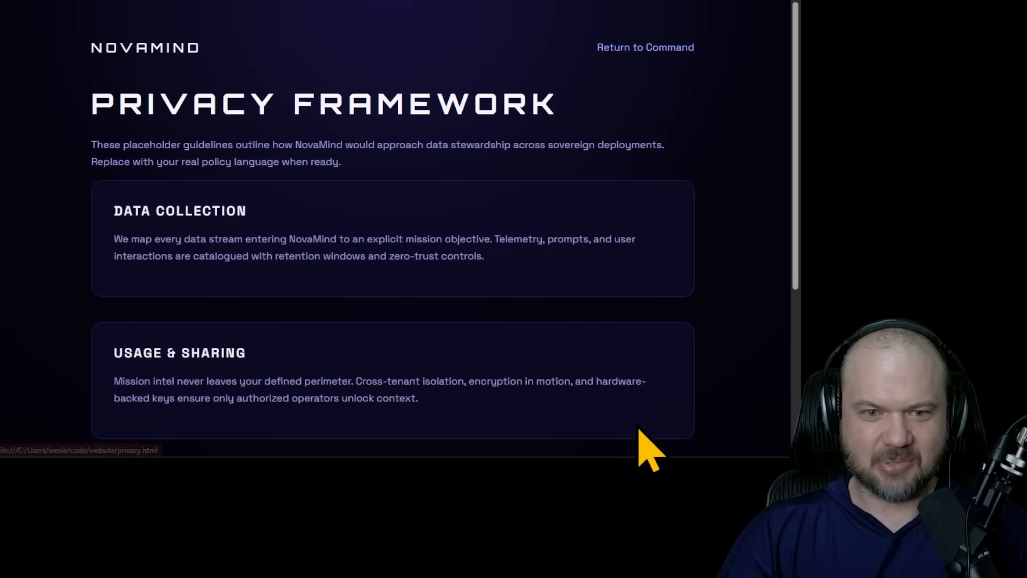
pyautogui.click(644, 47)
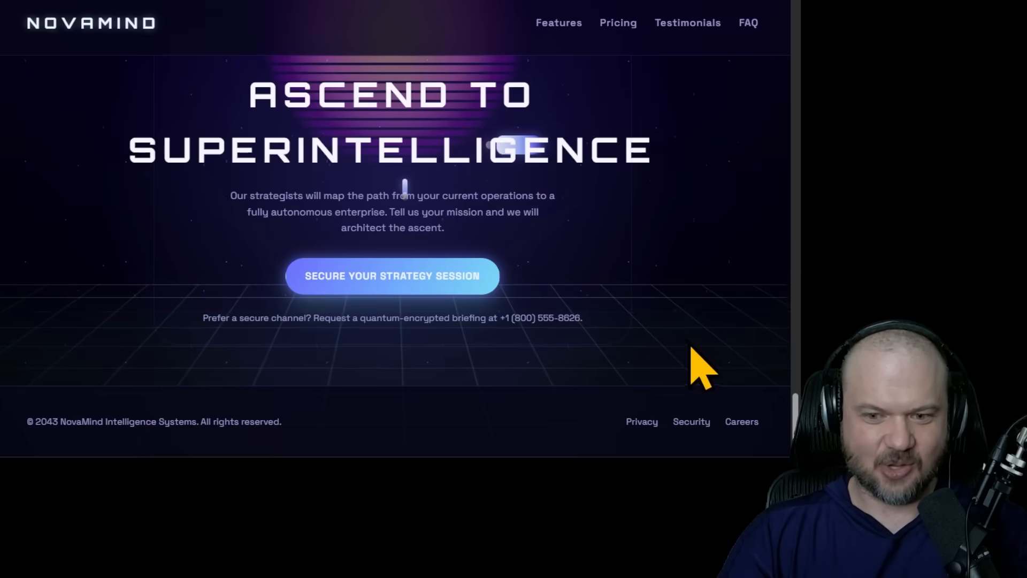
pyautogui.moveTo(734, 420)
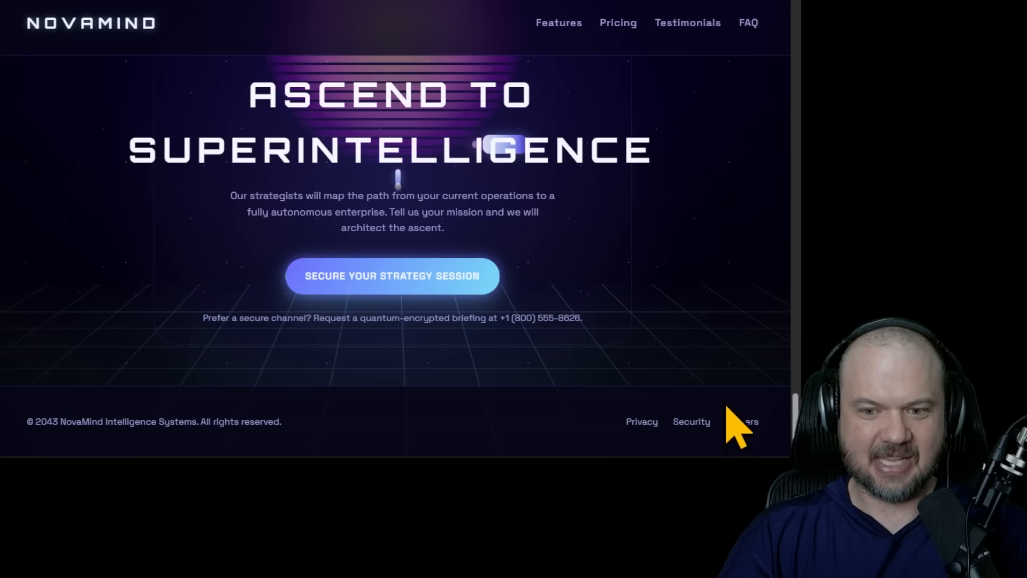
pyautogui.click(750, 421)
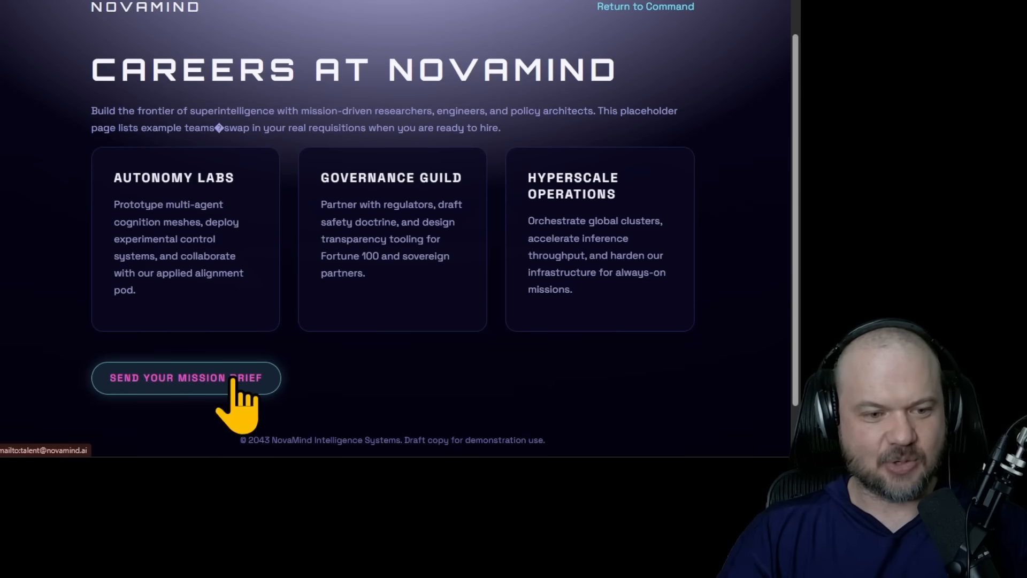
pyautogui.moveTo(399, 399)
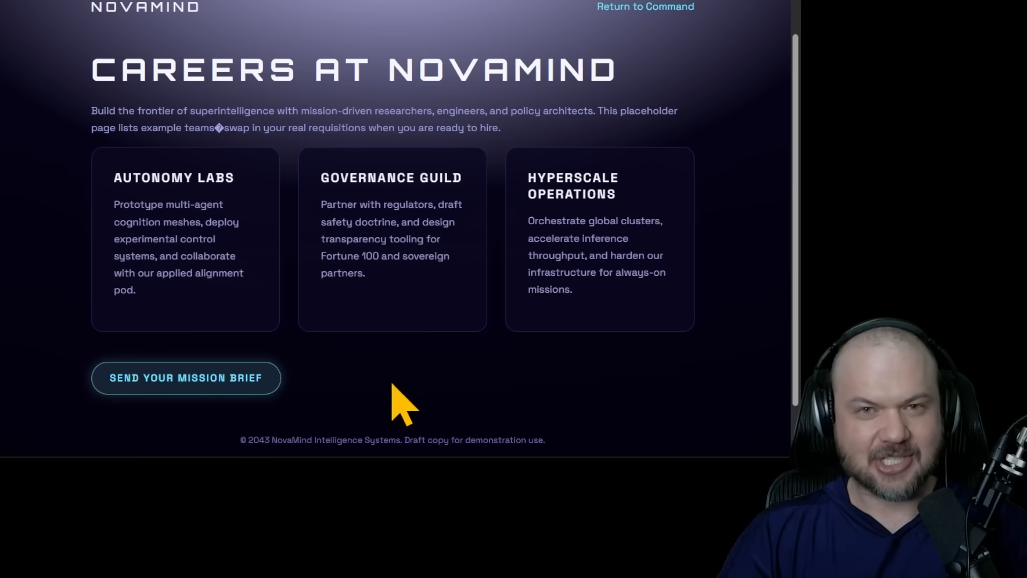
pyautogui.moveTo(681, 409)
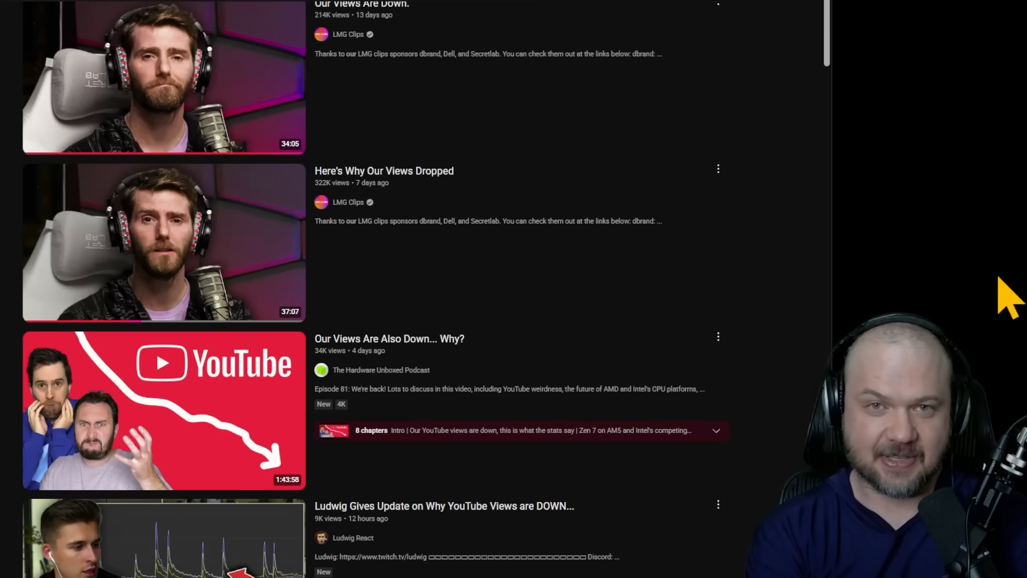
pyautogui.moveTo(947, 318)
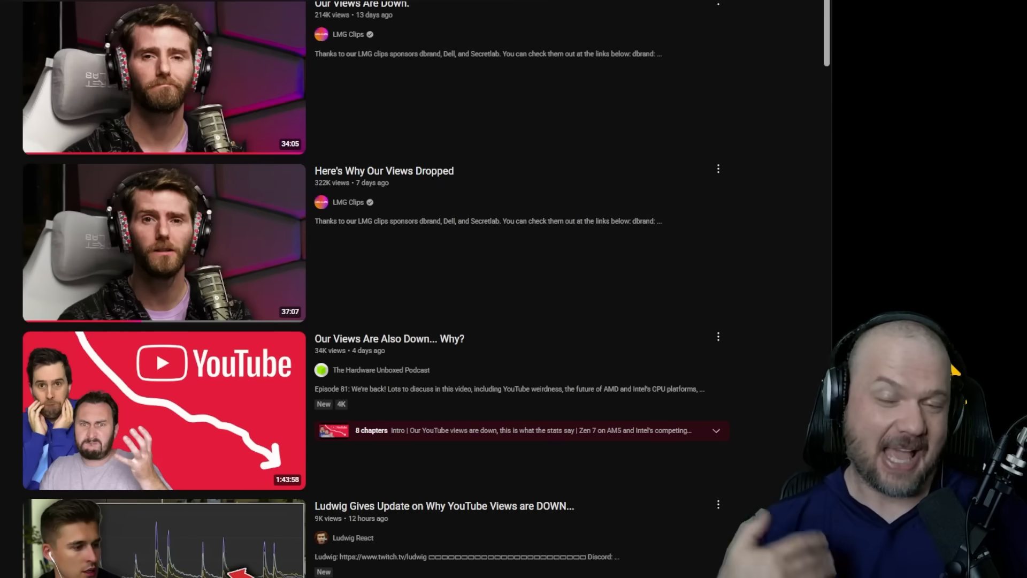
# Play LMG Clips' 'Here's Why Our Views Dropped' from the search results.
pyautogui.click(164, 242)
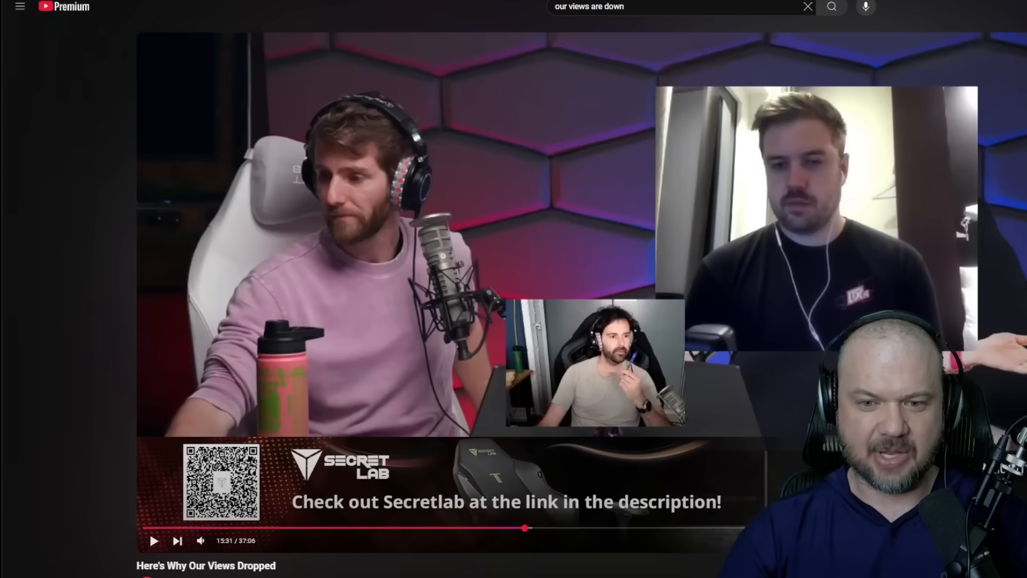
pyautogui.moveTo(645, 386)
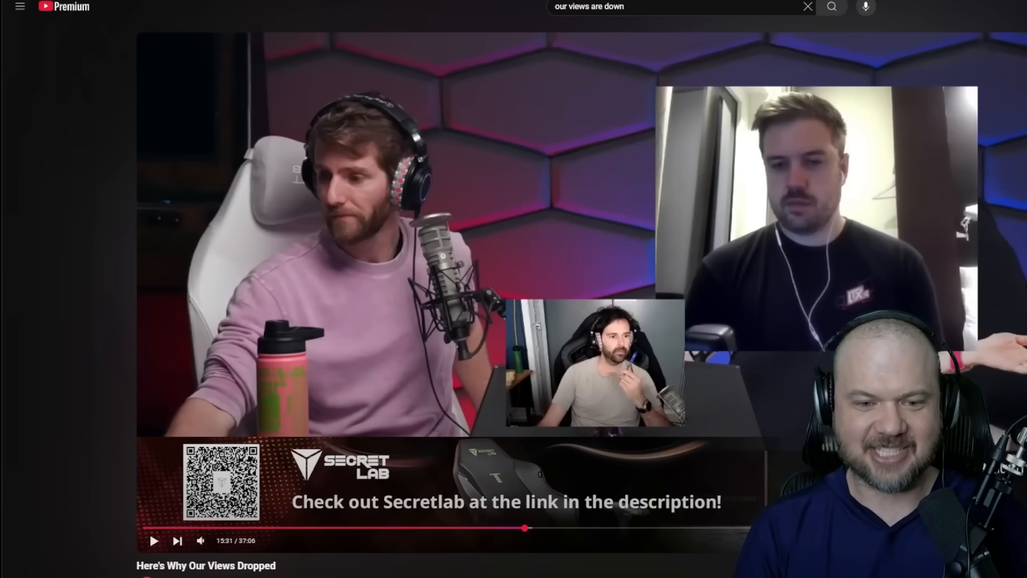
# Jump the video to about 16:04 where the LTT like-ratio and views charts appear.
pyautogui.click(527, 529)
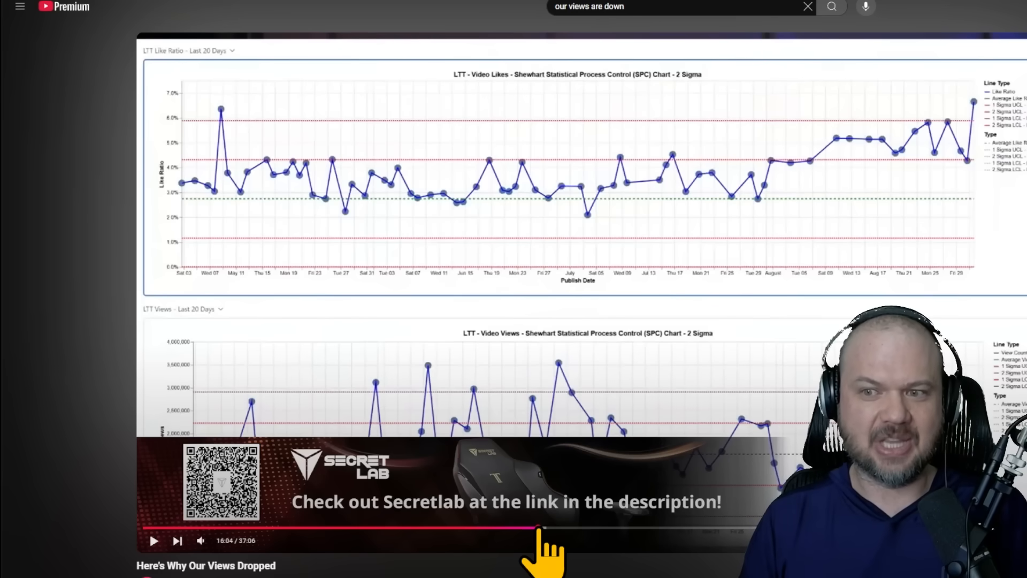
pyautogui.moveTo(773, 210)
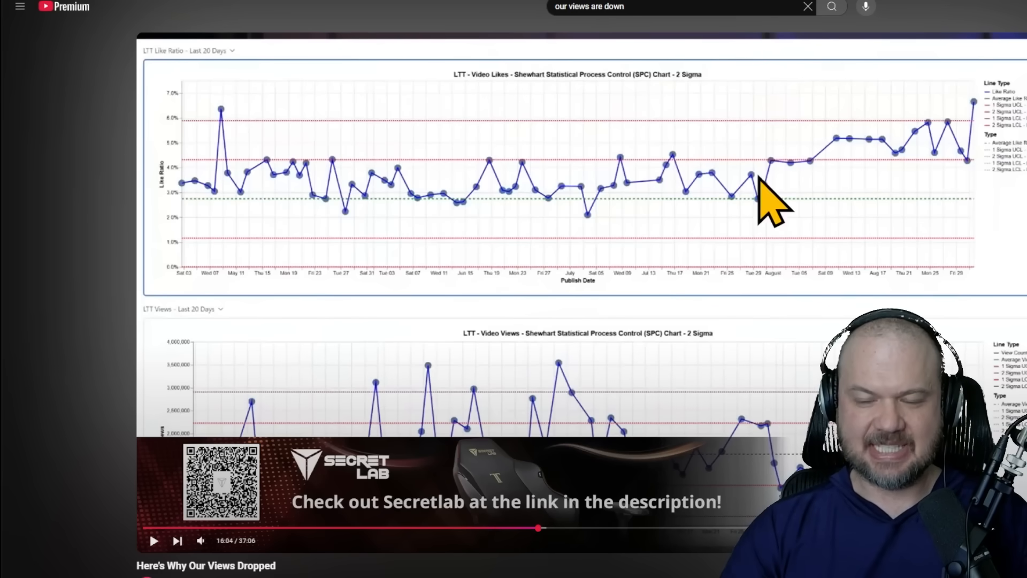
pyautogui.moveTo(815, 190)
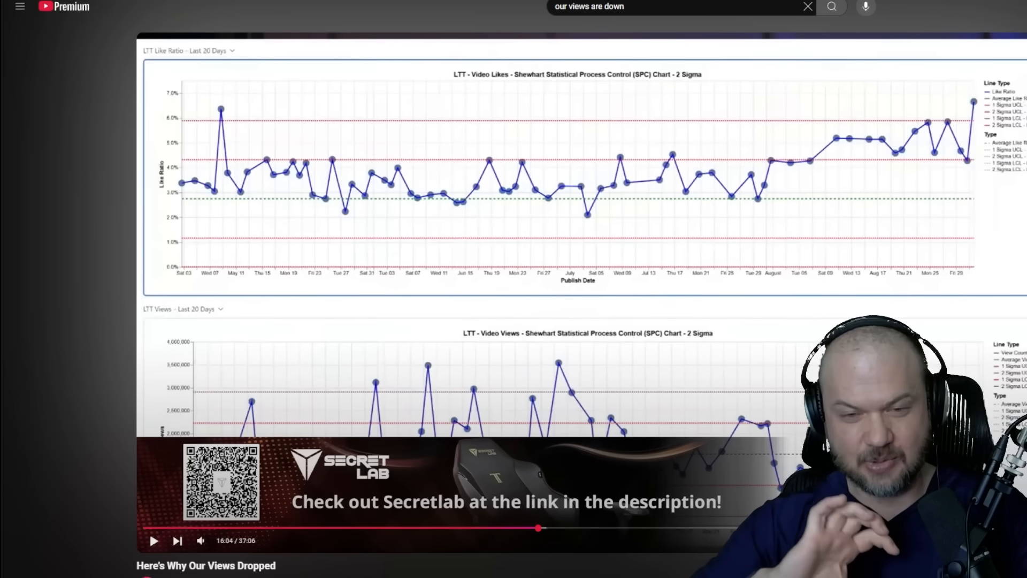
pyautogui.moveTo(832, 210)
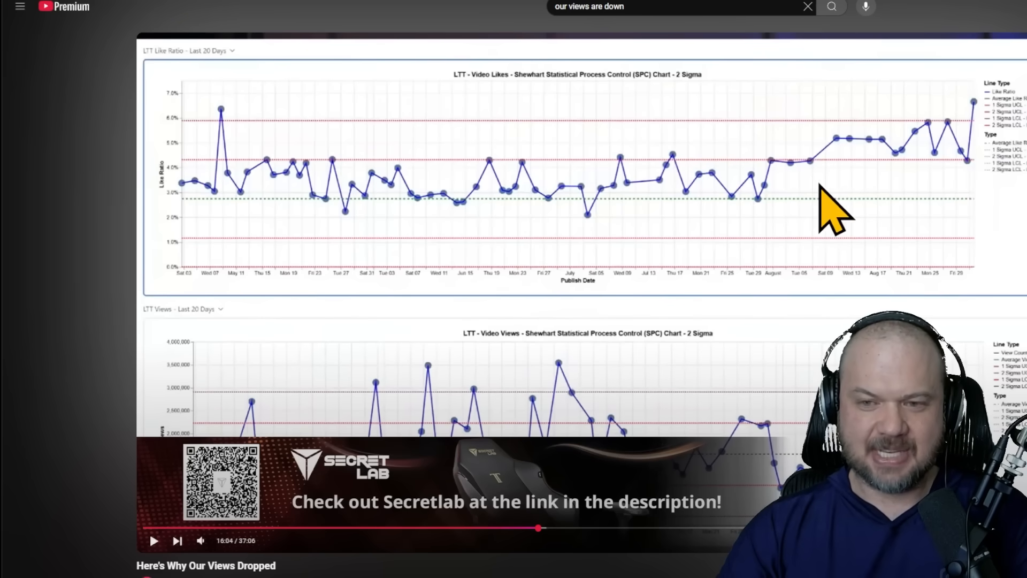
pyautogui.moveTo(821, 190)
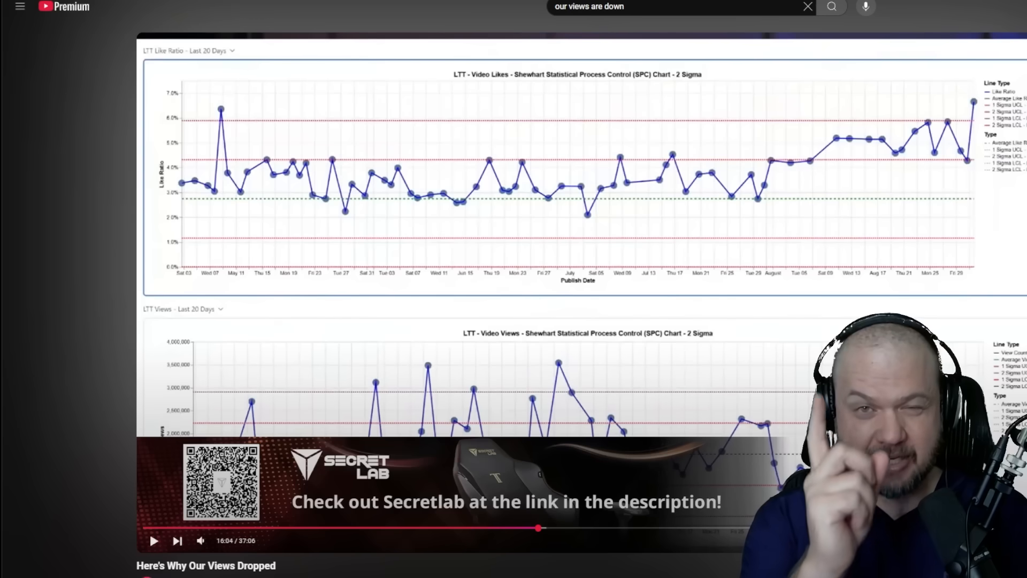
pyautogui.moveTo(780, 131)
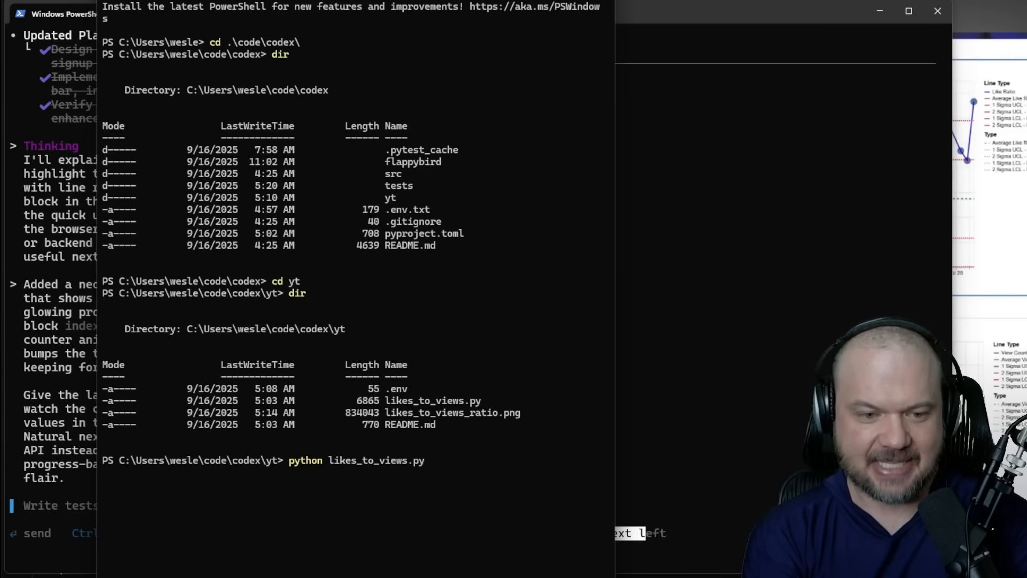
# Run likes_to_views.py for channel UC1yNl2E66ZzKApQdRuTQ4tw, printing ratios and saving likes_to_views_ratio.png.
pyautogui.write('UC1yNl2E66ZzKApQdRuTQ4tw')
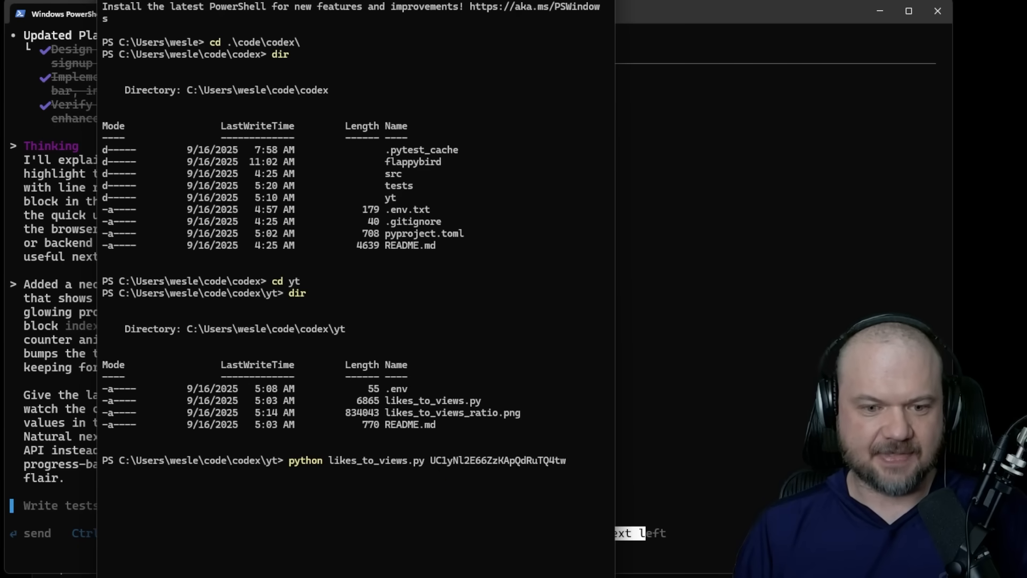
pyautogui.press('Return')
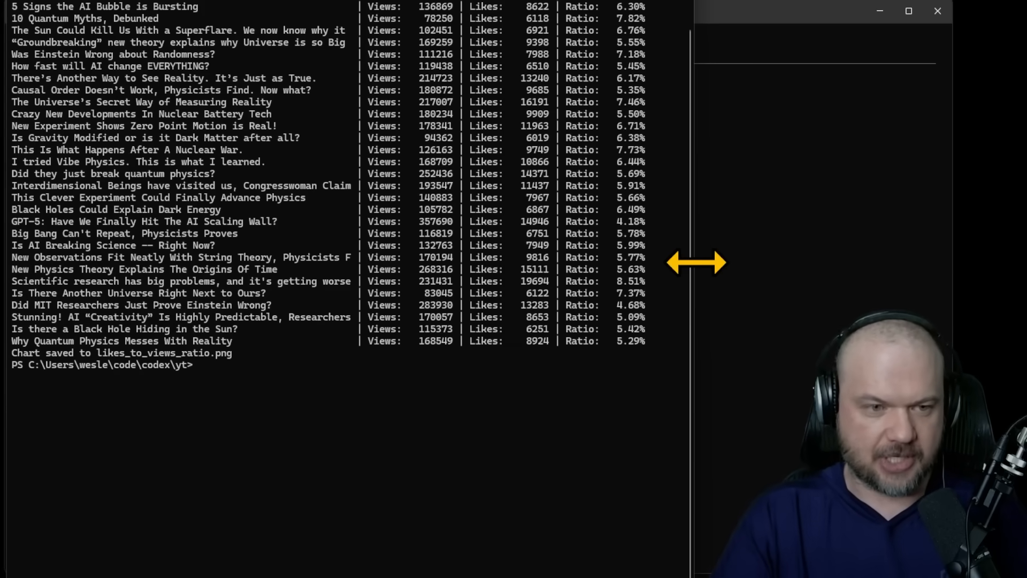
# Prepare a second run: python likes_to_views.py UCeeFfhMcJa1kjtfZAGskOCA.
pyautogui.write('python likes_to_views.py UCeeFfhMcJa1kjtfZAGskOCA')
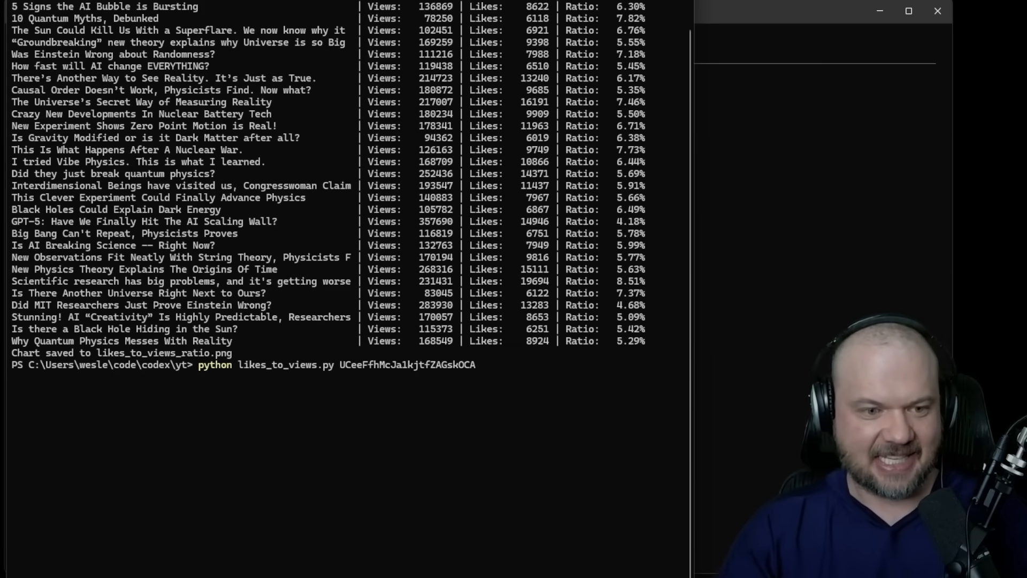
pyautogui.scroll(-3)
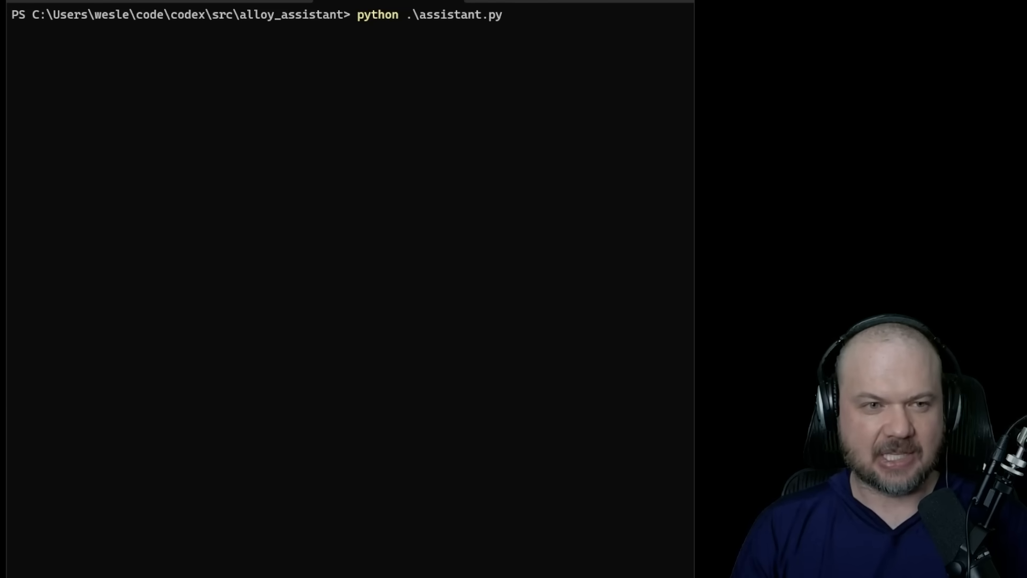
# Launch python .\assistant.py from the alloy_assistant folder.
pyautogui.press('Return')
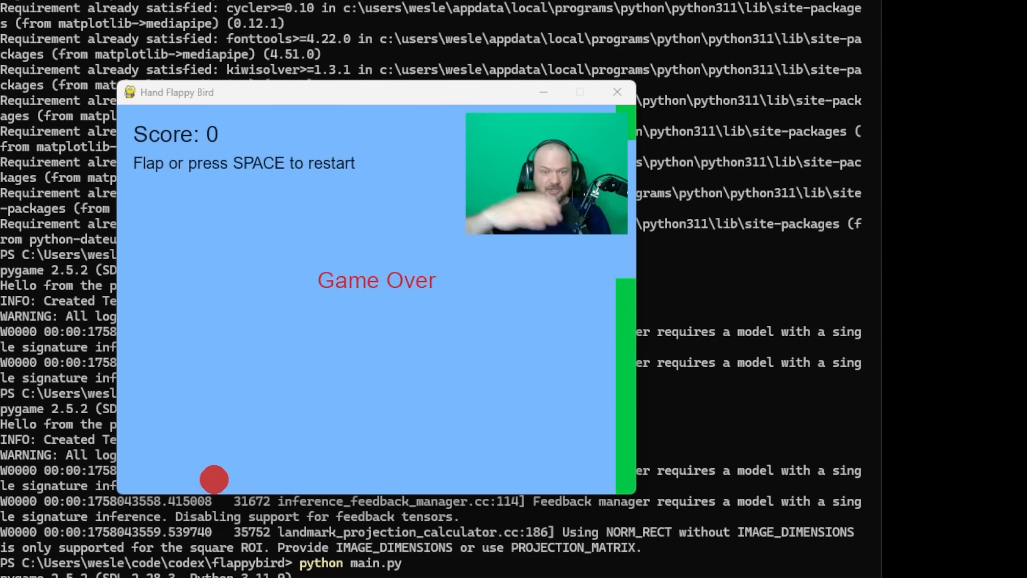
# Restart Hand Flappy Bird after Game Over, score 2, then start another fresh round at 0.
pyautogui.press('space')
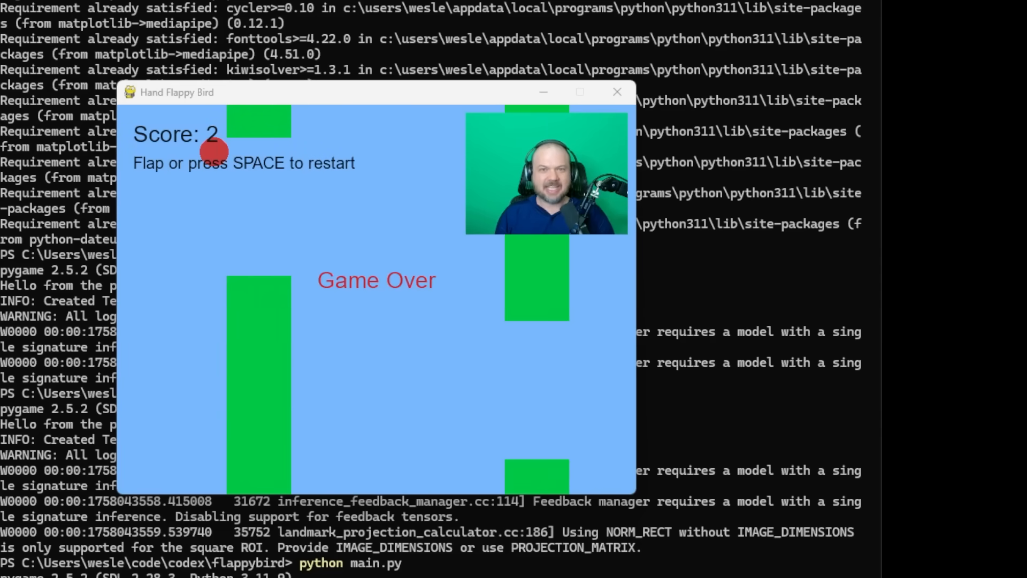
pyautogui.press('space')
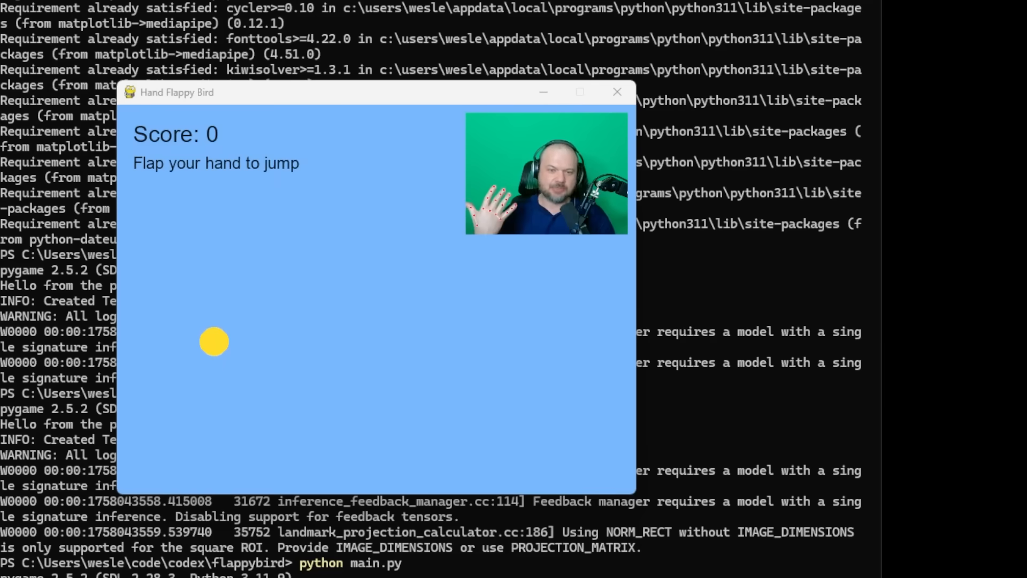